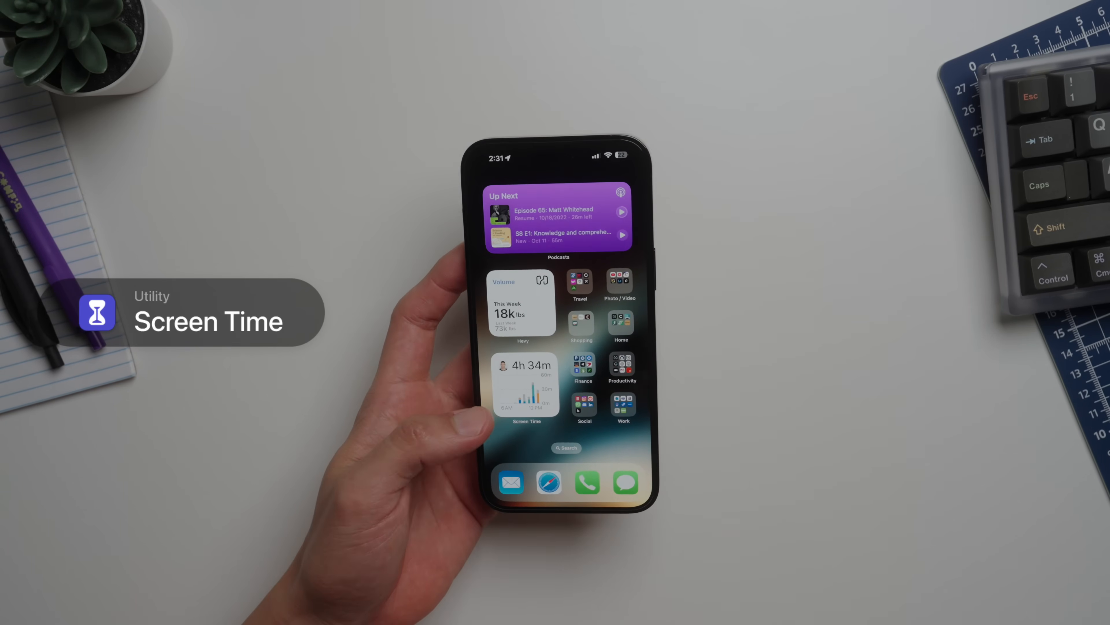
- Open the Productivity folder on the home screen and launch Notion from it
left_click(523, 382)
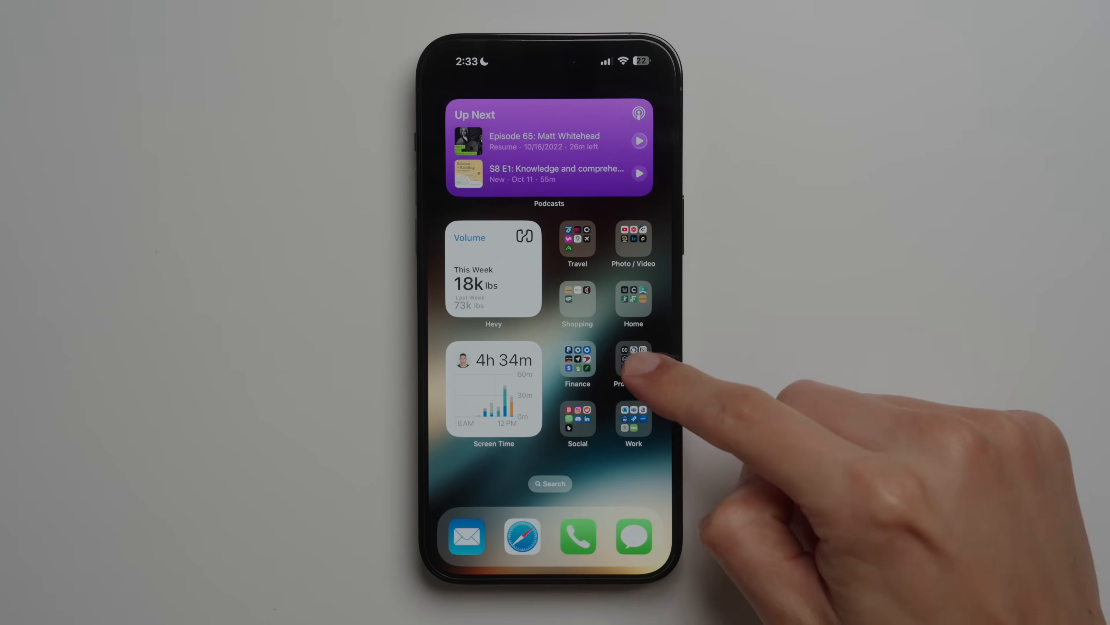
left_click(632, 357)
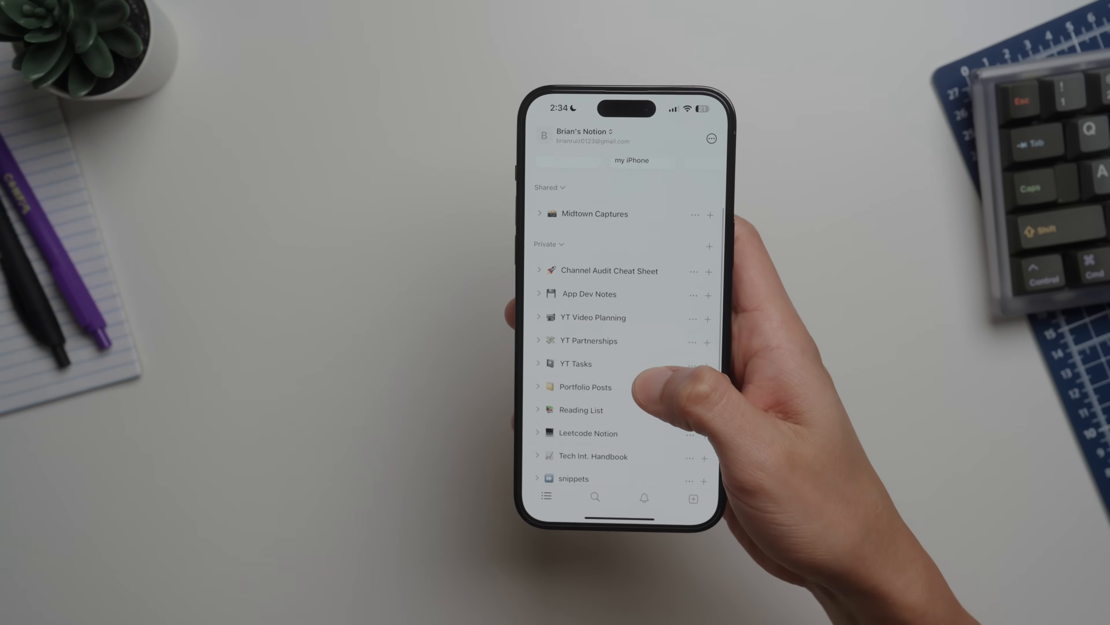
- Browse the App Dev Notes table and open one of its Standup entries
scroll("up", 3)
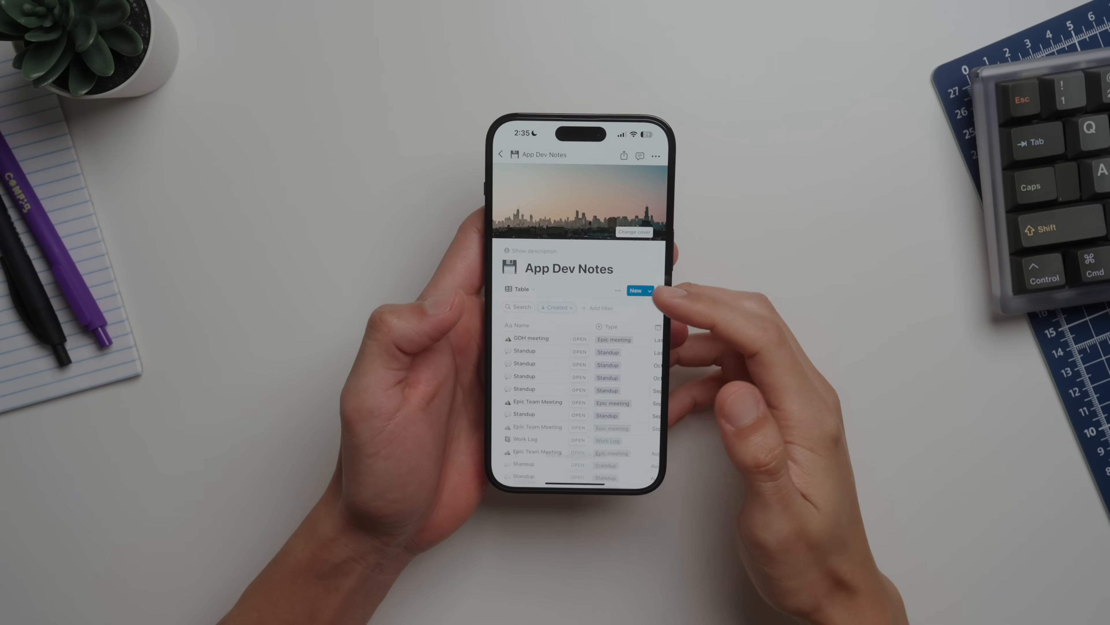
left_click(524, 352)
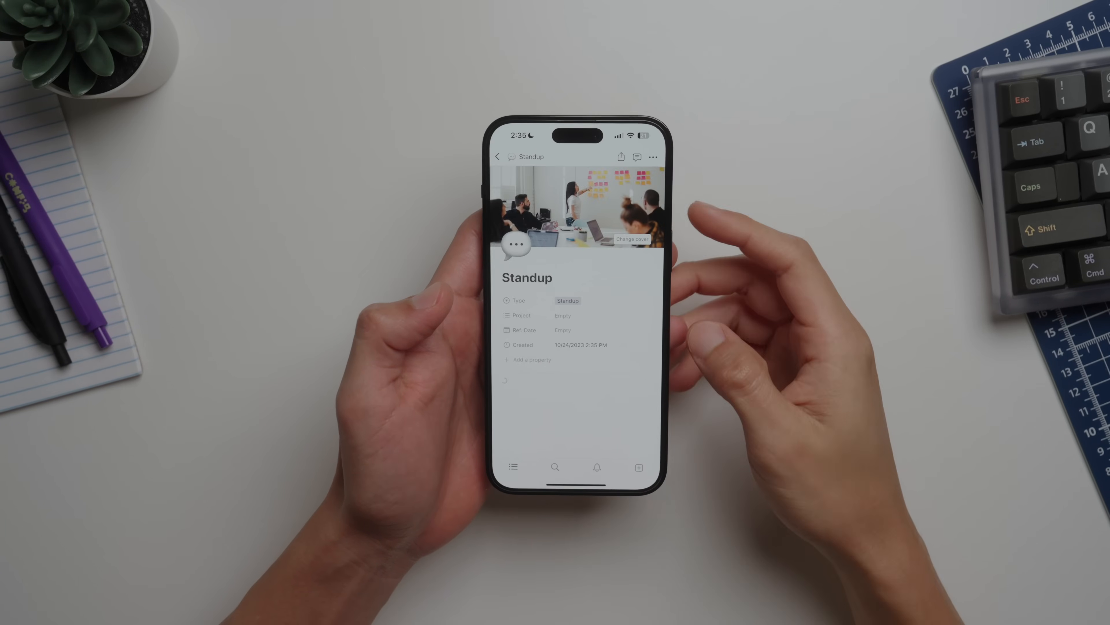
scroll("up", 3)
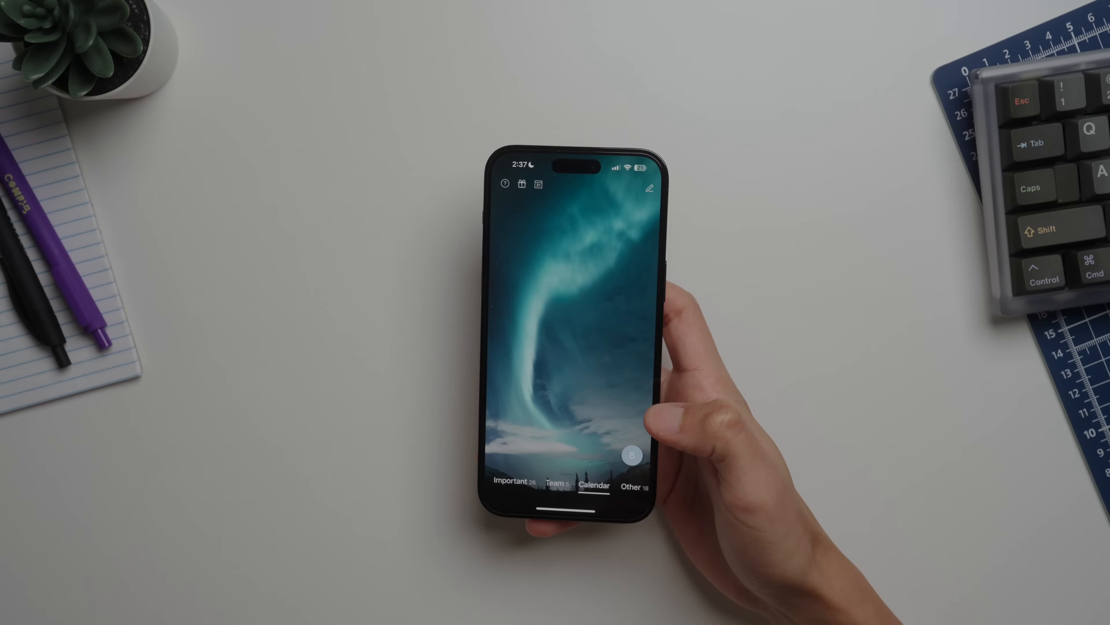
- Compose a new message and generate an AI reply draft from the note 'not interested righ tnow that'
left_click(648, 186)
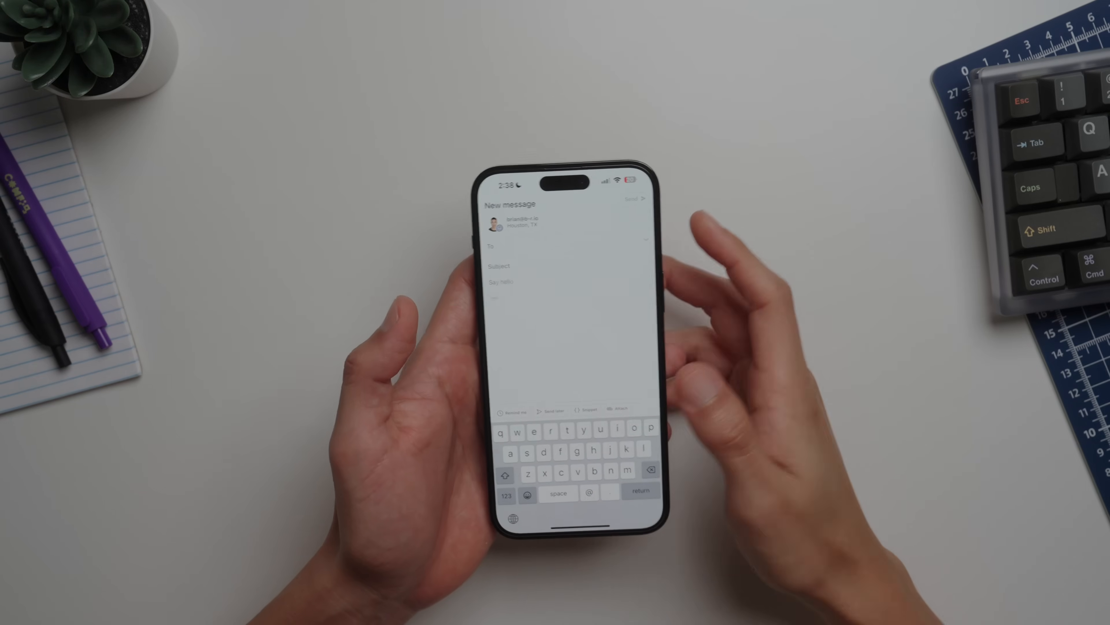
left_click(586, 409)
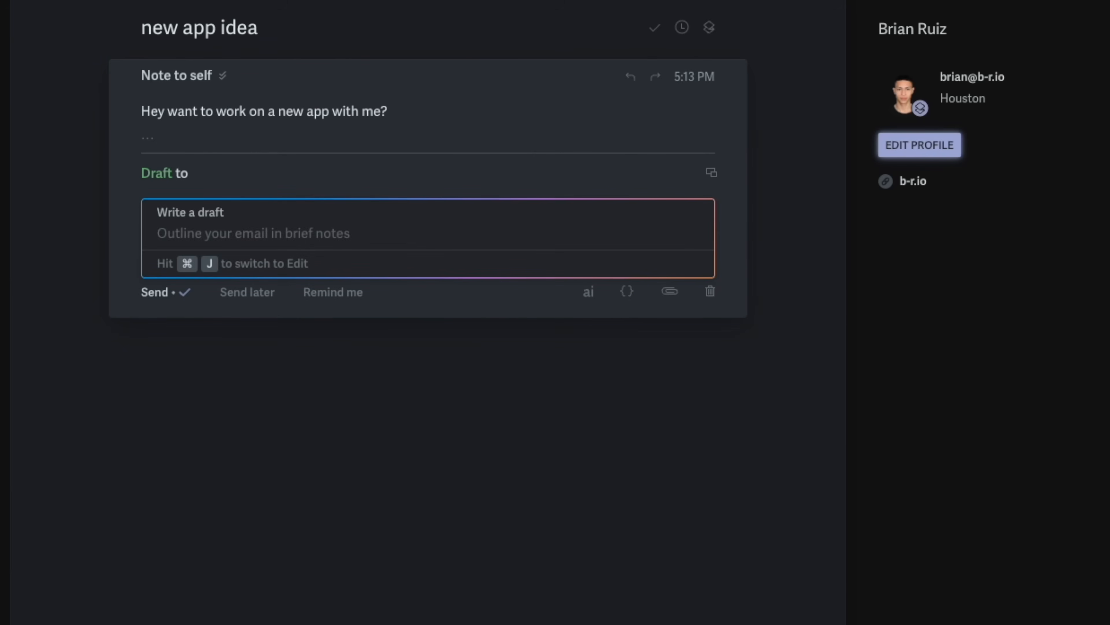
type("not interested righ tnow that")
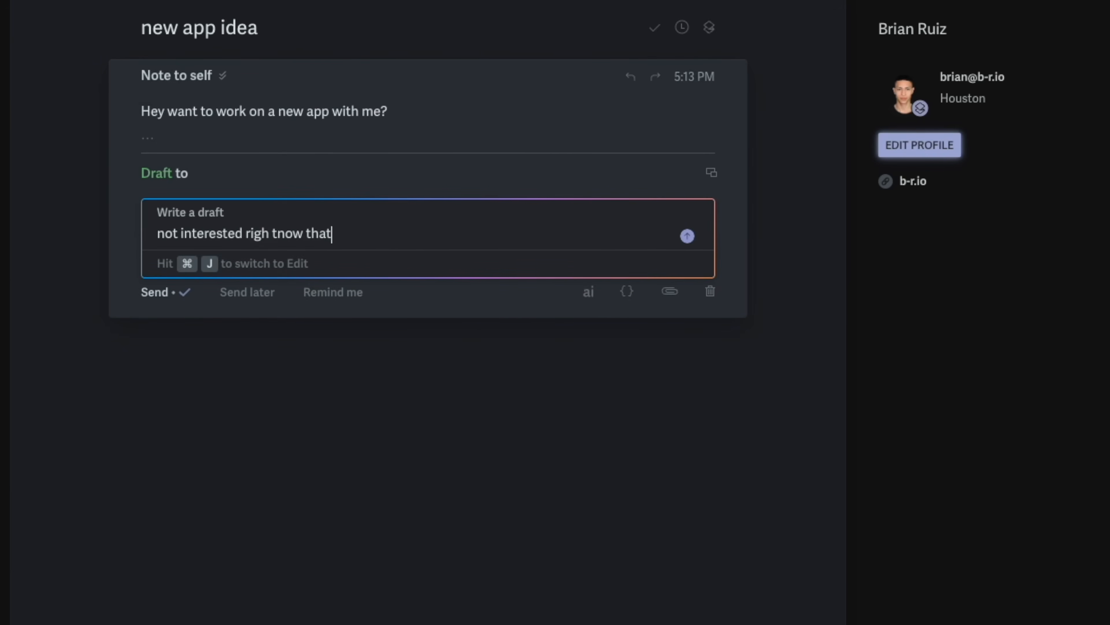
left_click(687, 236)
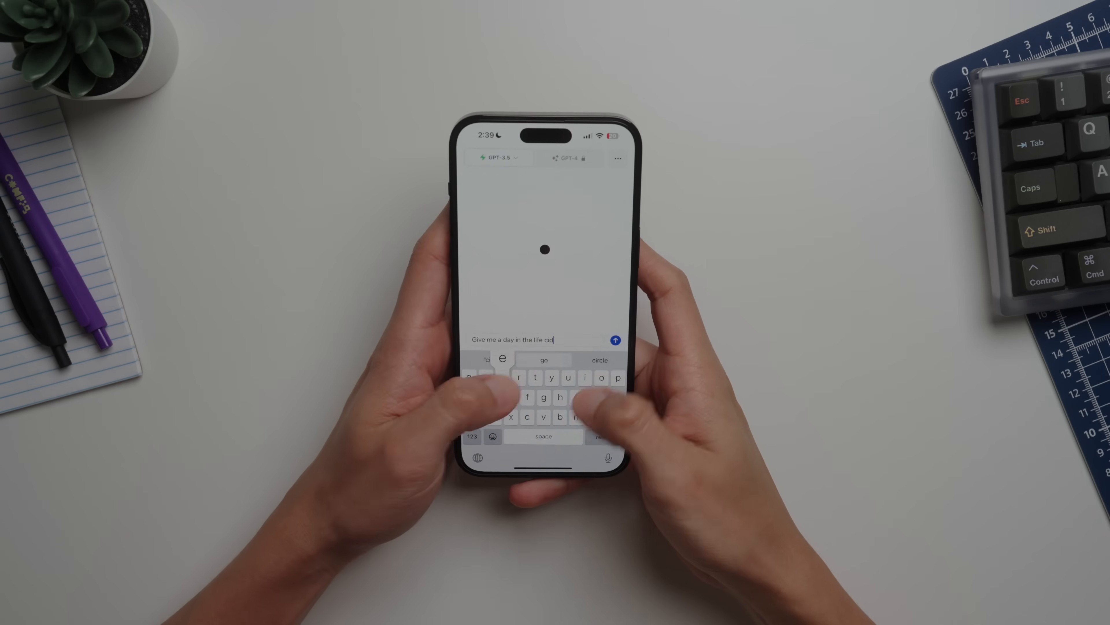
- Send the day-in-the-life script prompt, then ask 'How to fetch data with swr in'
left_click(615, 339)
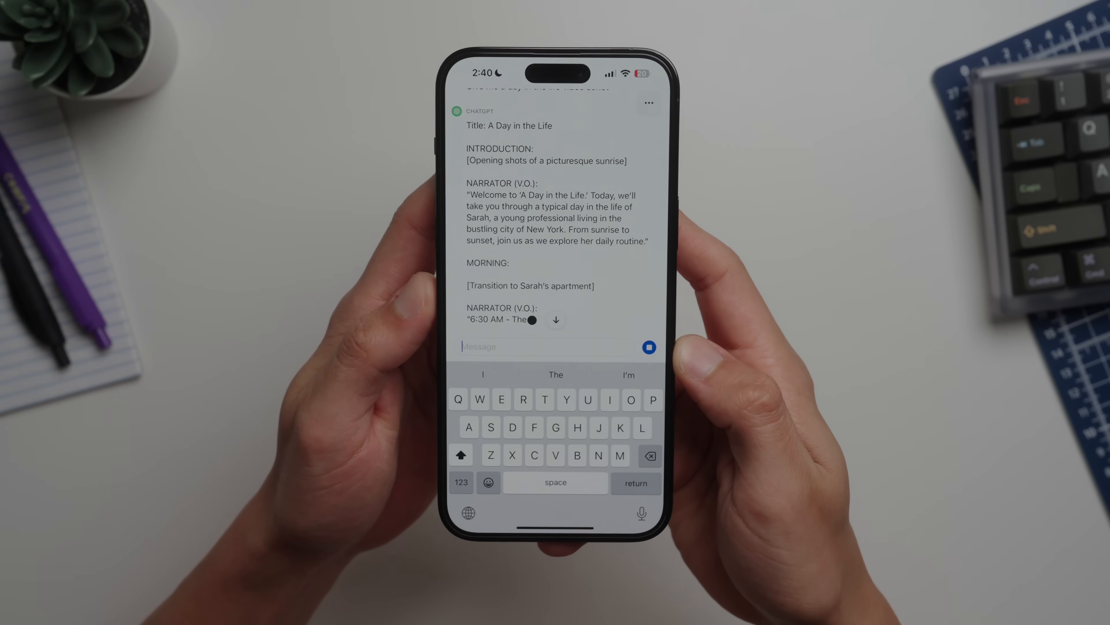
type("How to fetch data with swr in")
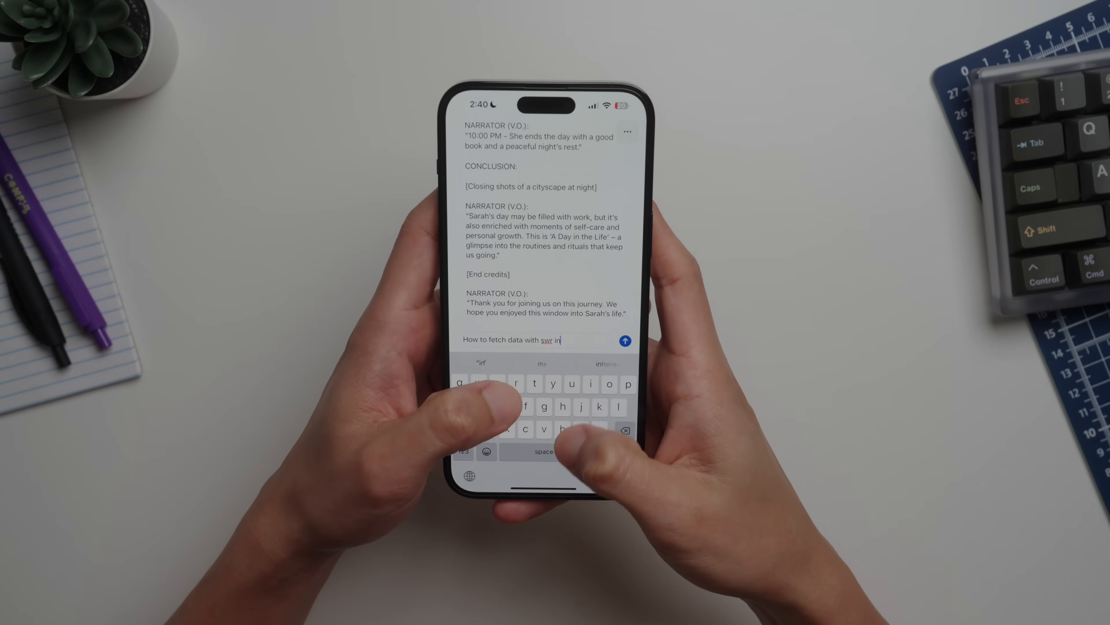
left_click(624, 340)
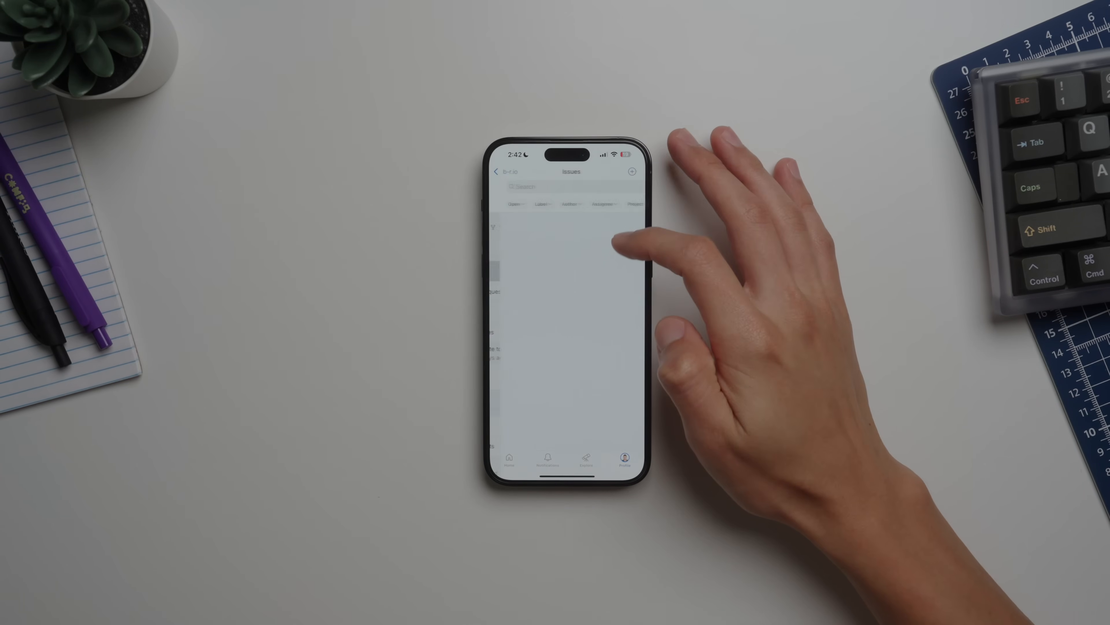
- Read the 'and this error' issue thread, then scroll the Explore feed of trending repositories
left_click(567, 284)
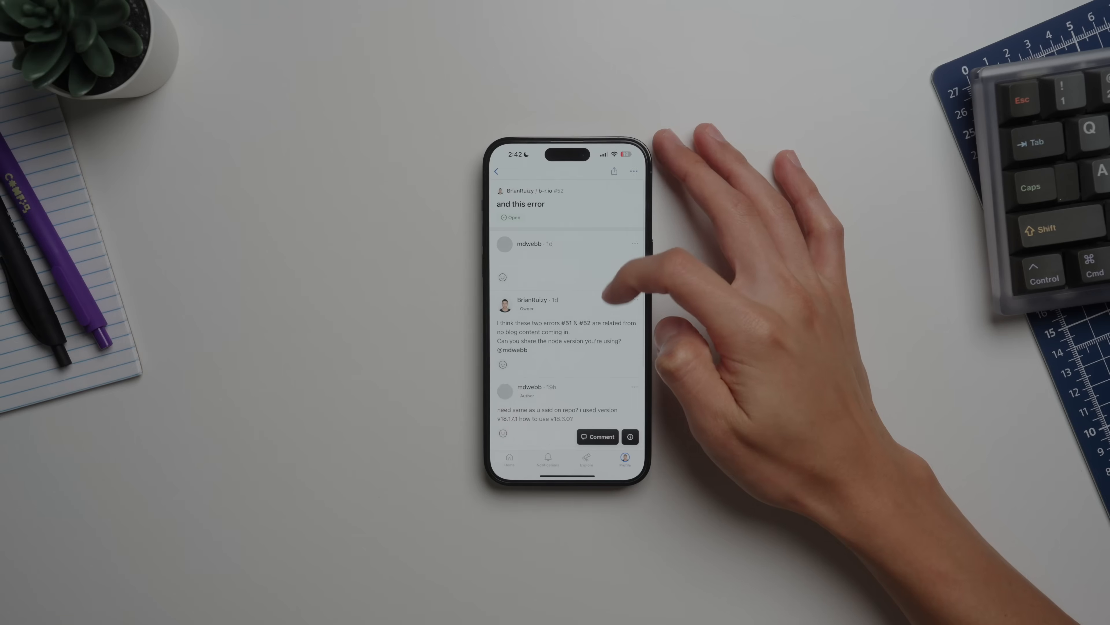
left_click(590, 459)
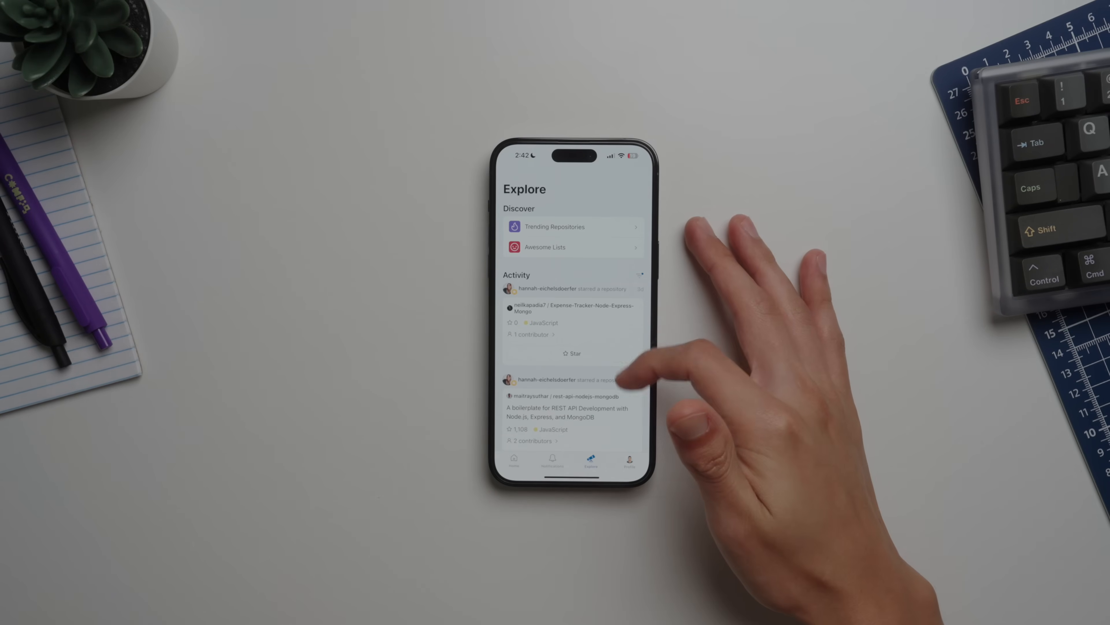
scroll("up", 3)
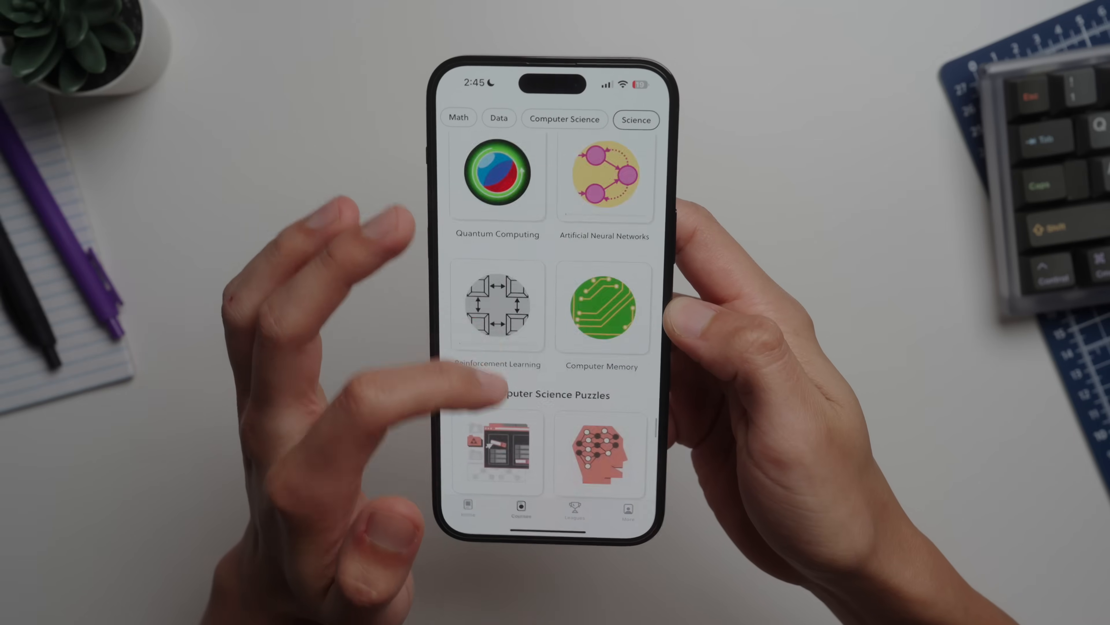
- Scroll the Courses list to the bonus section and open Computer Science Puzzles
scroll("down", 3)
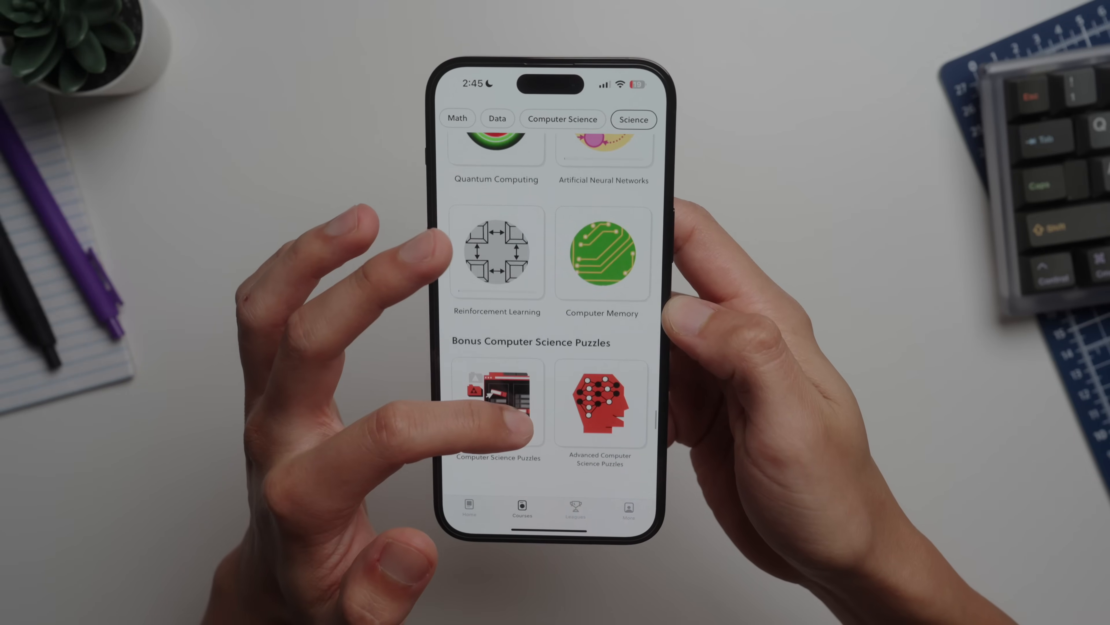
left_click(497, 403)
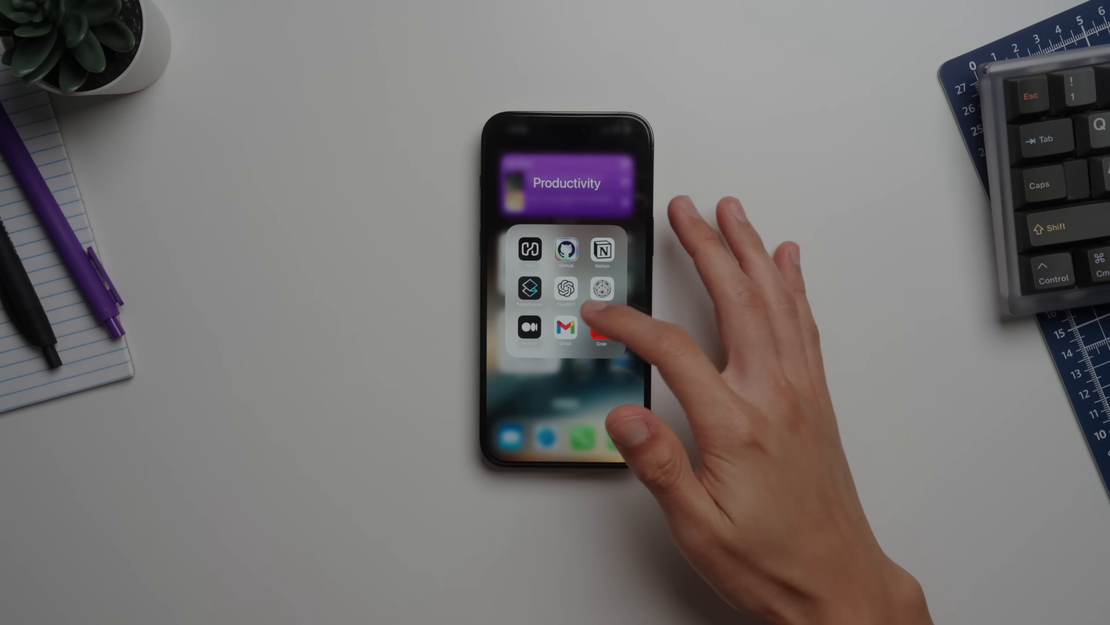
- Launch the Cron calendar app from the Productivity folder
left_click(565, 328)
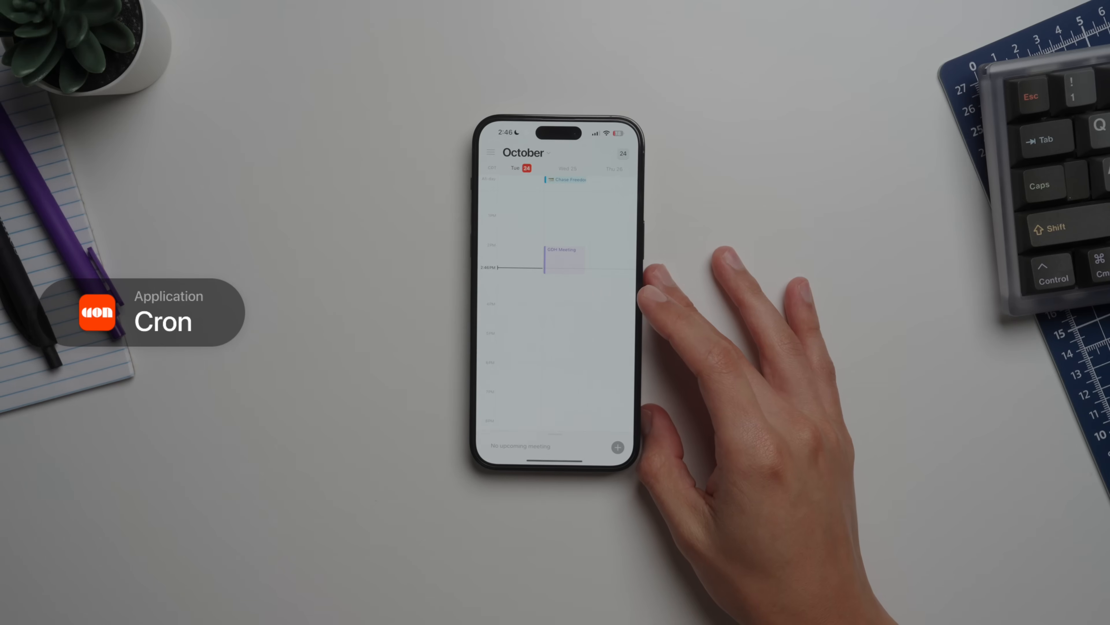
- Create the 3 PM Oct 24 event 'Some event going on' in Austin, TX, USA and finish it
scroll("down", 3)
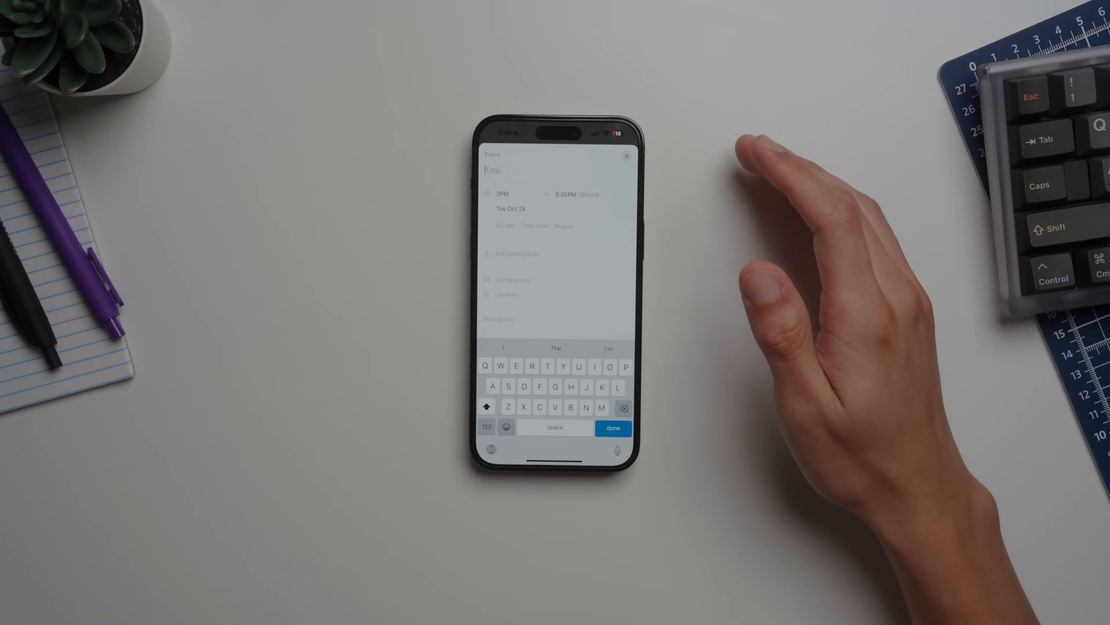
type("Some event going on")
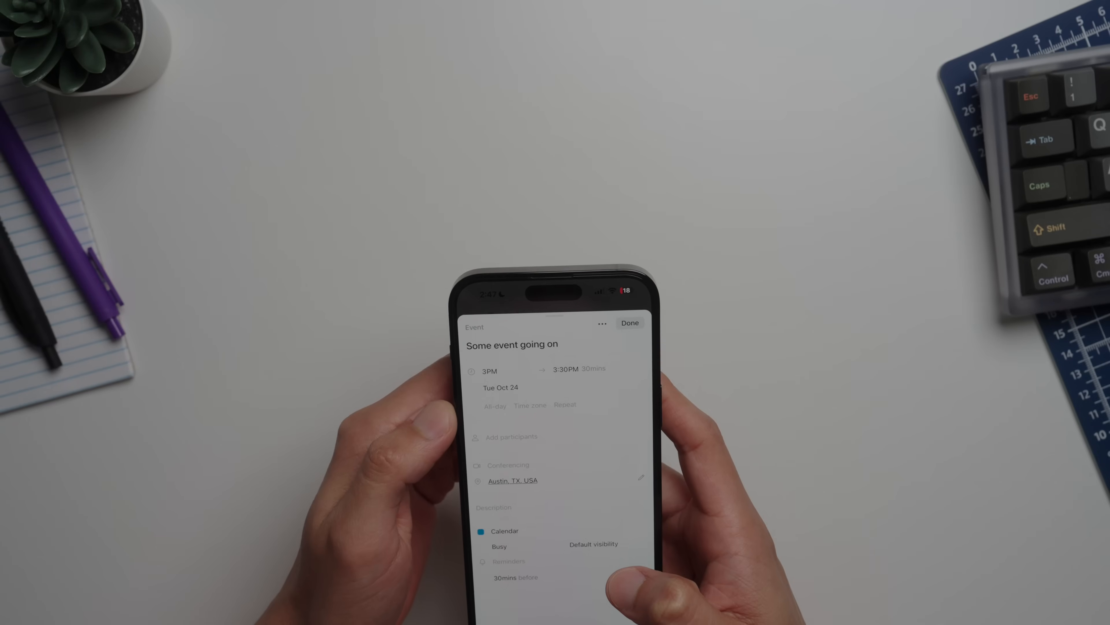
left_click(630, 323)
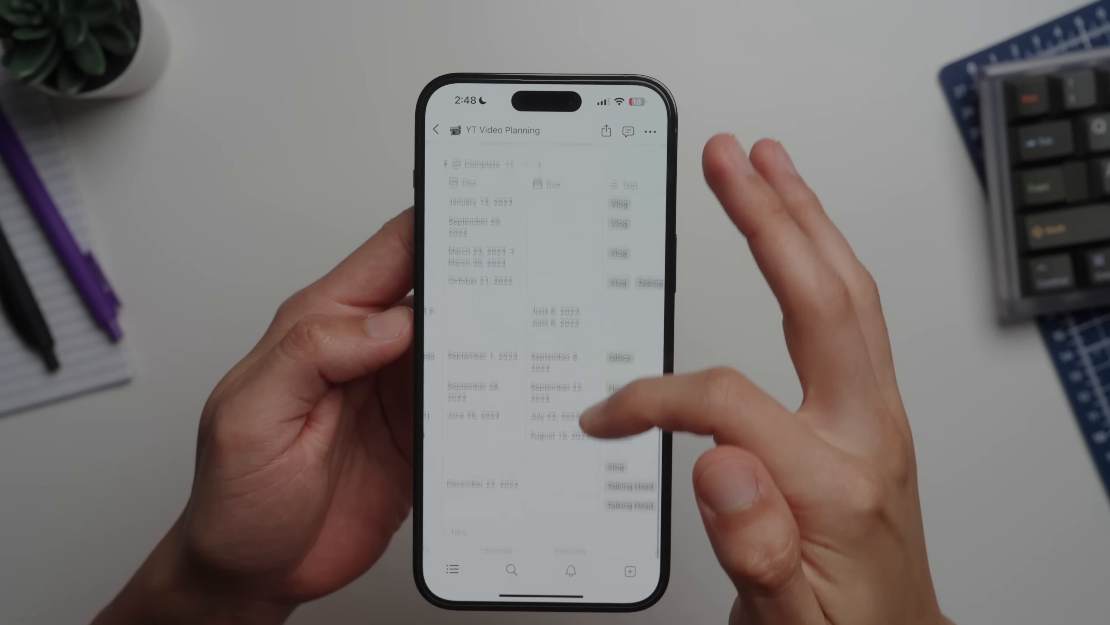
scroll("up", 3)
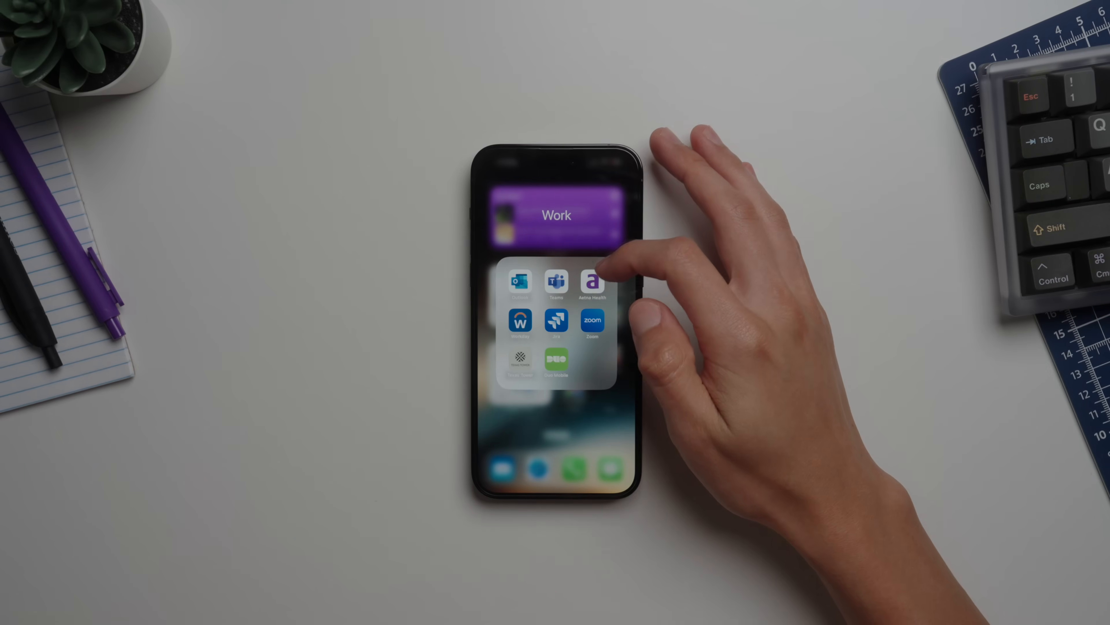
- Open the Work folder to show its apps before moving to the Finance folder
left_click(556, 283)
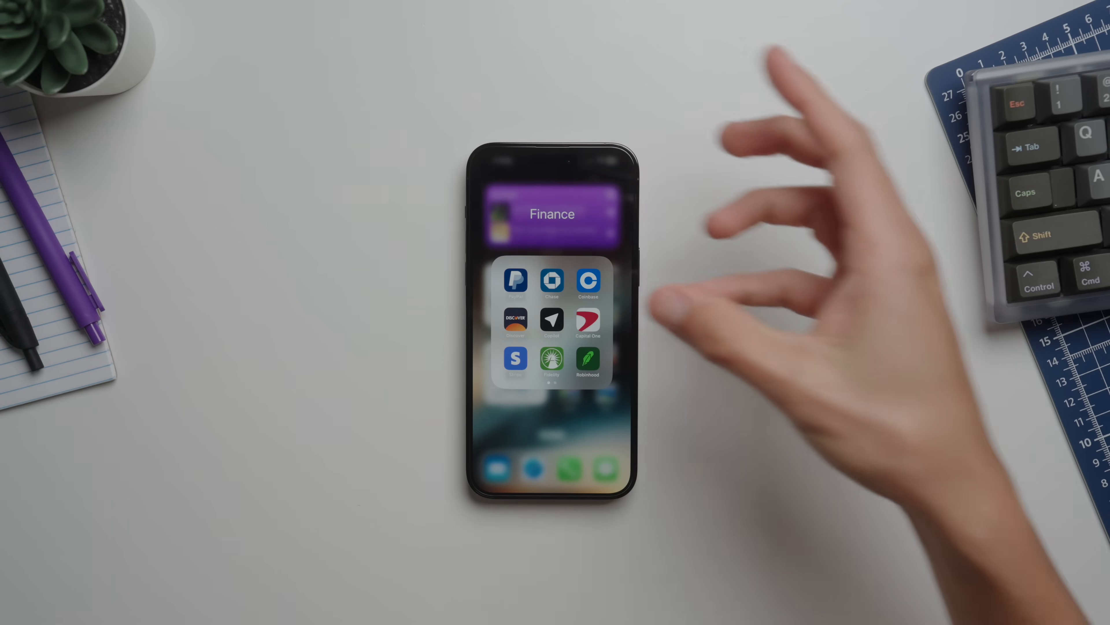
mouse_move(708, 354)
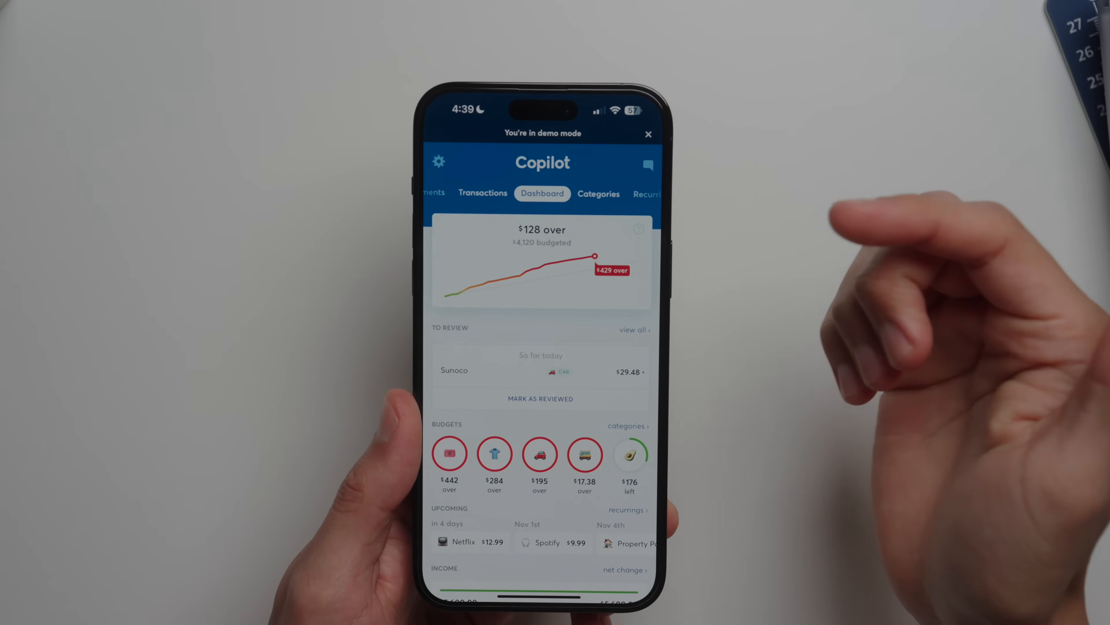
- Browse spending by category, the Investments overview and the linked Accounts list
left_click(599, 193)
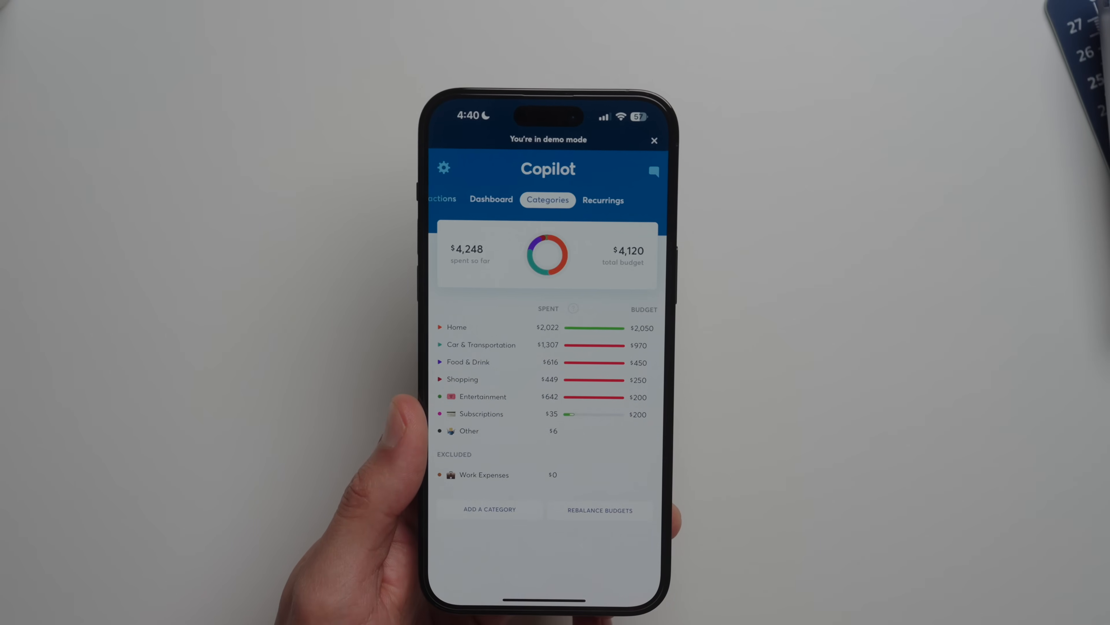
left_click(491, 199)
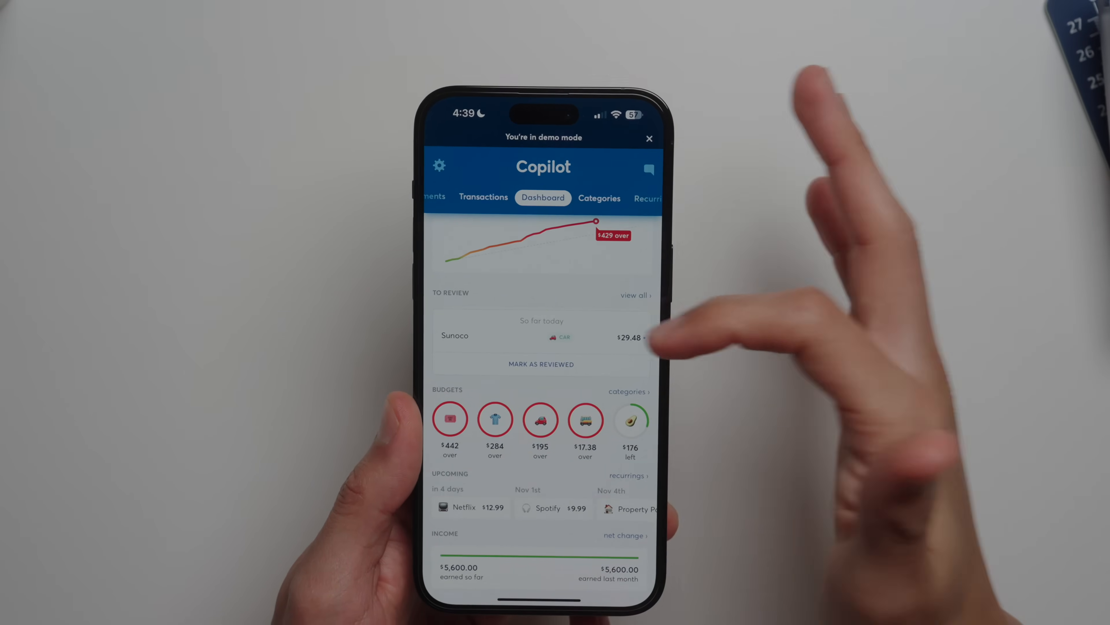
left_click(540, 364)
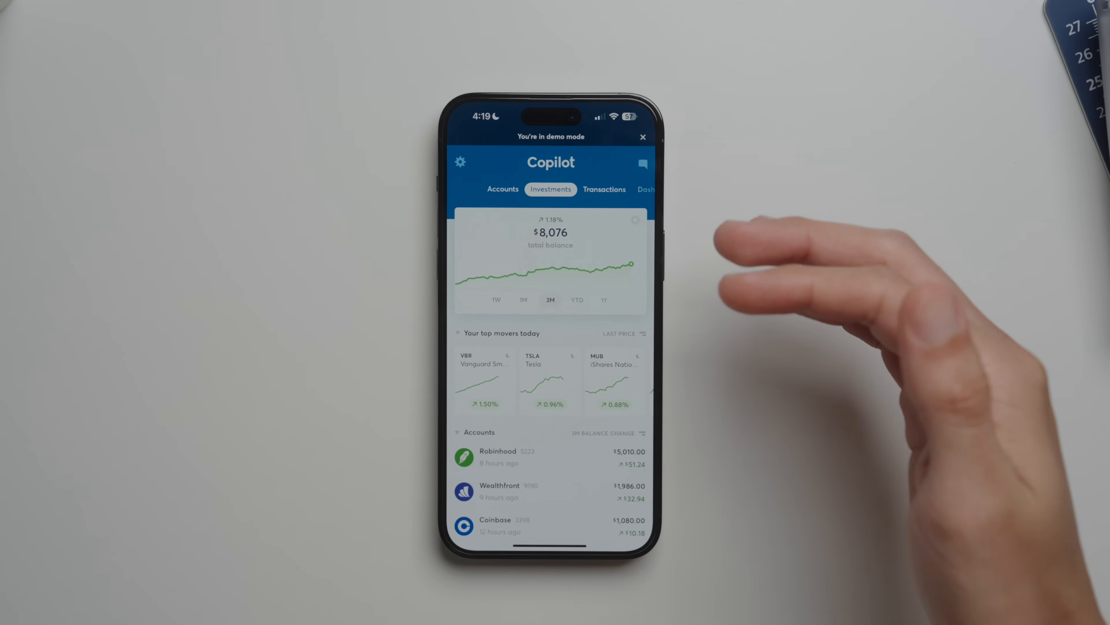
left_click(502, 189)
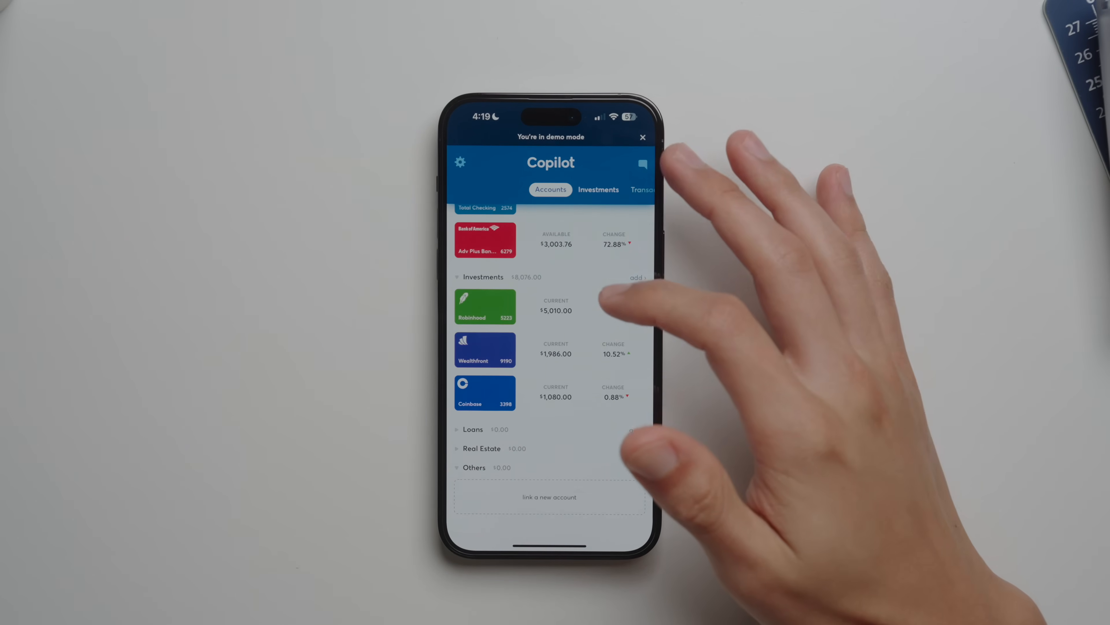
scroll("up", 3)
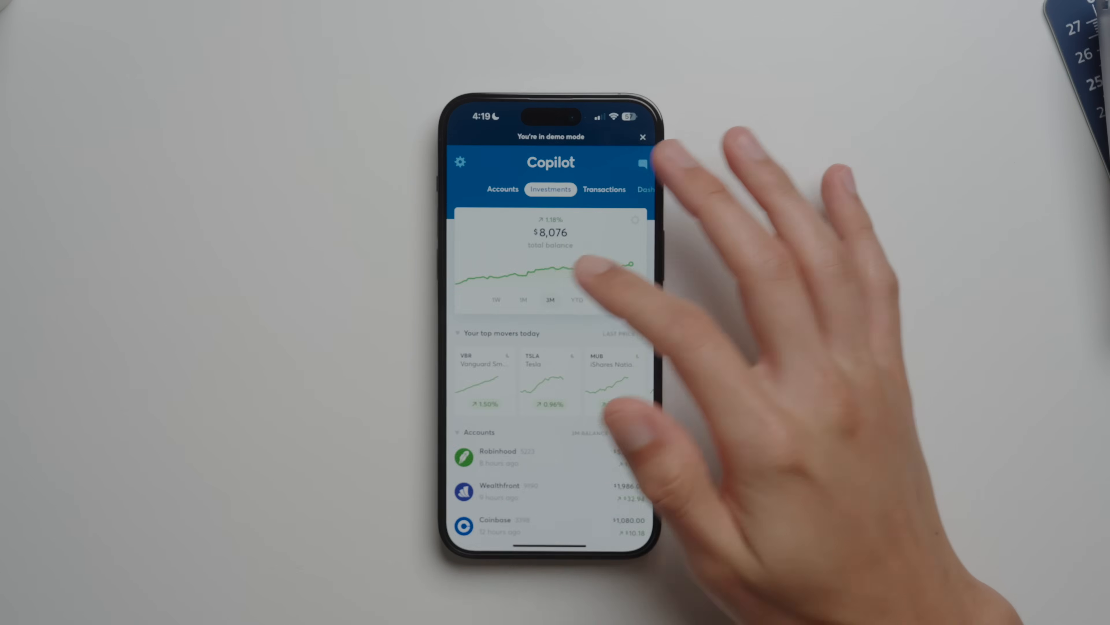
scroll("up", 3)
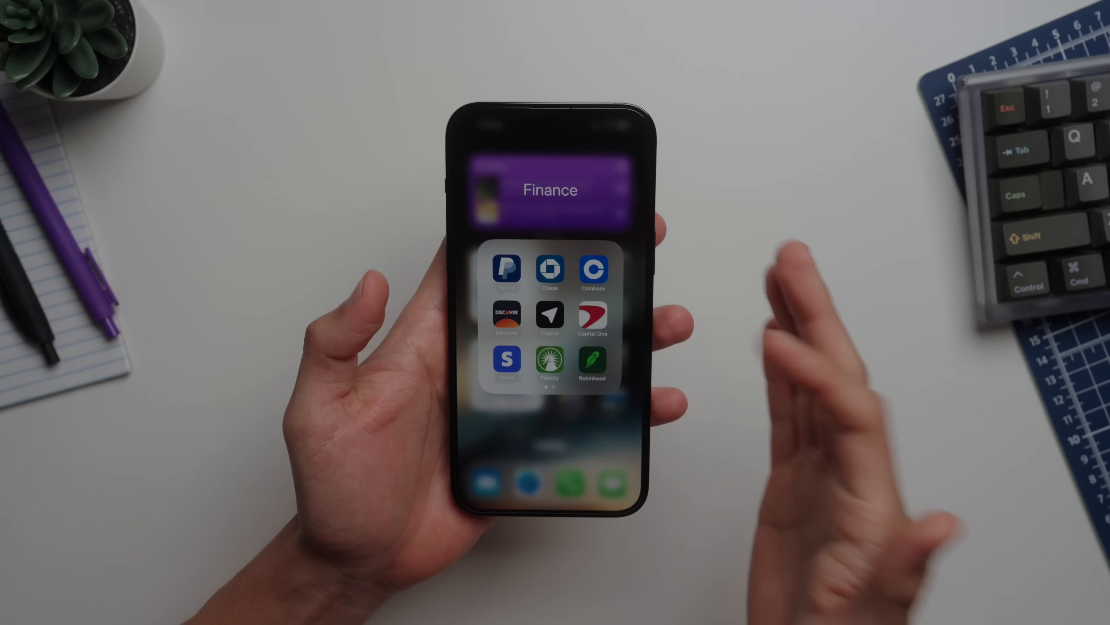
- Close the Finance folder so the Social folder with Instagram, Reddit and WhatsApp can be shown
left_click(593, 360)
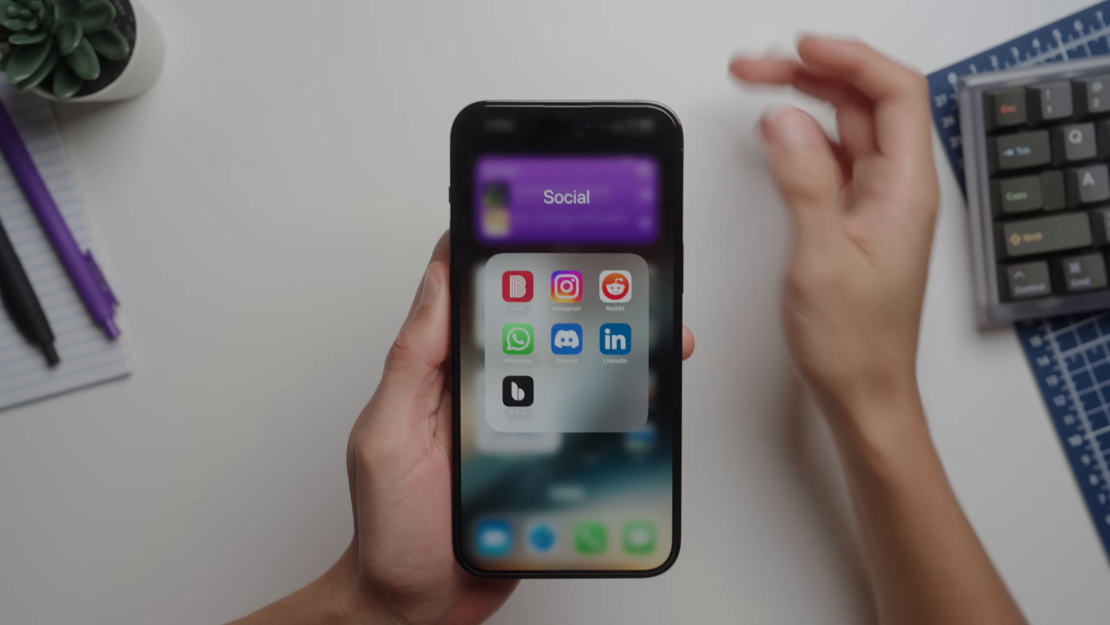
- Launch Reddit from the Social folder and view its Search page of recent subreddits
left_click(566, 290)
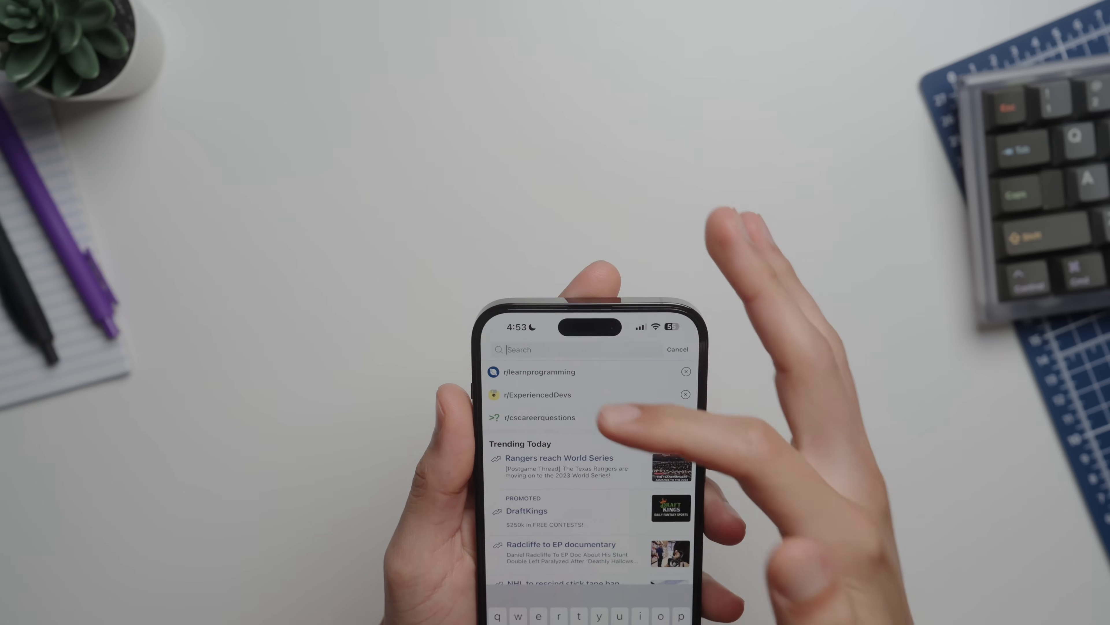
left_click(540, 417)
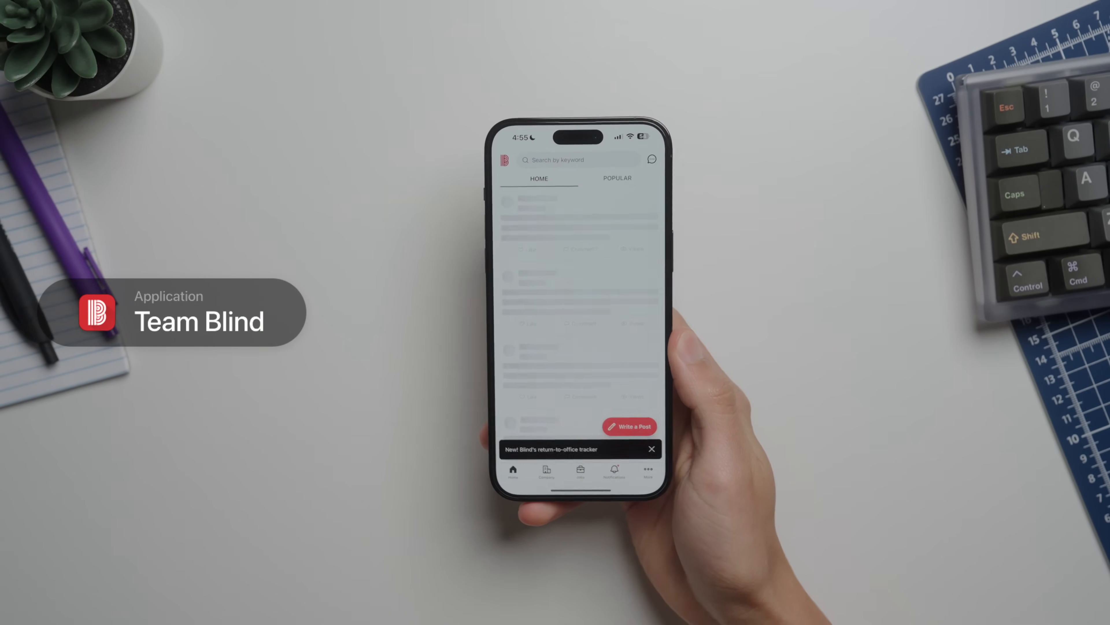
- Browse this week's Popular posts in Team Blind, scrolling through career posts and polls
left_click(616, 179)
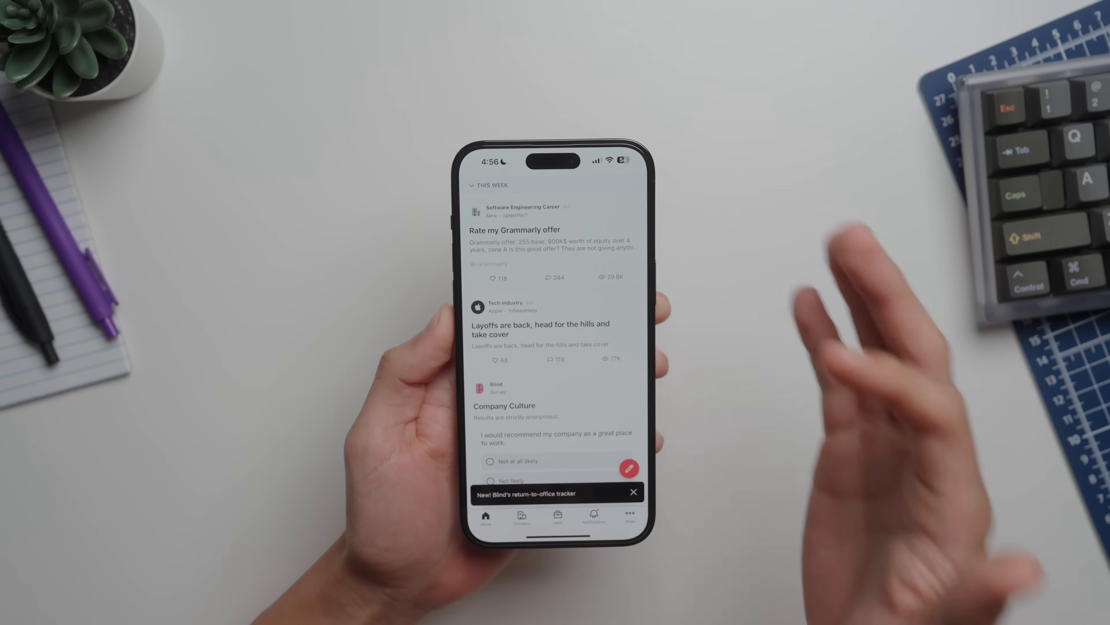
scroll("up", 3)
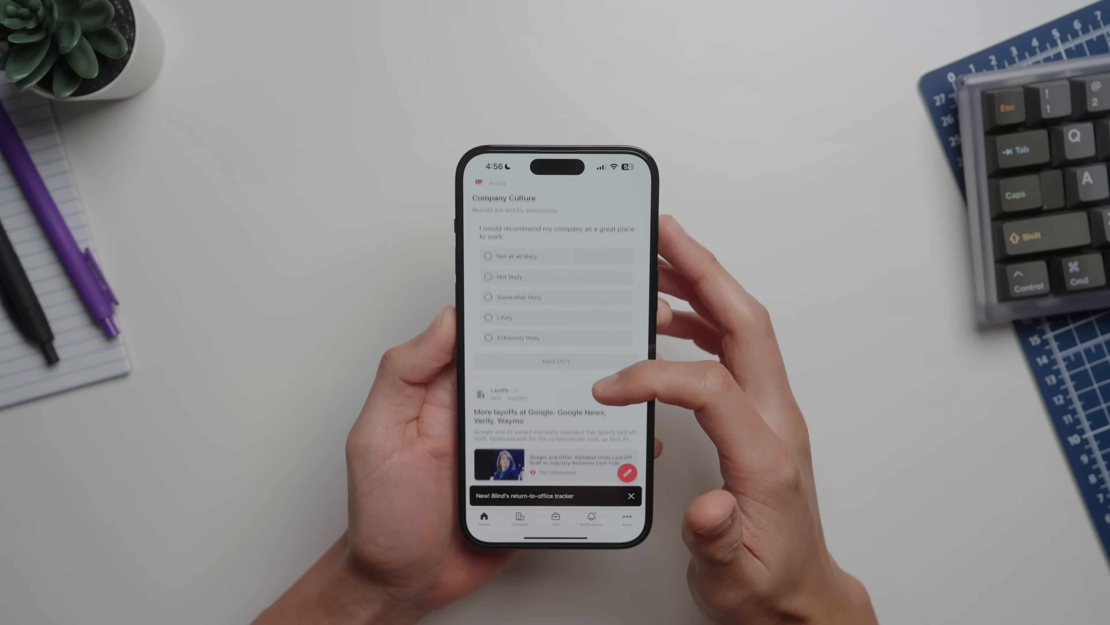
scroll("up", 3)
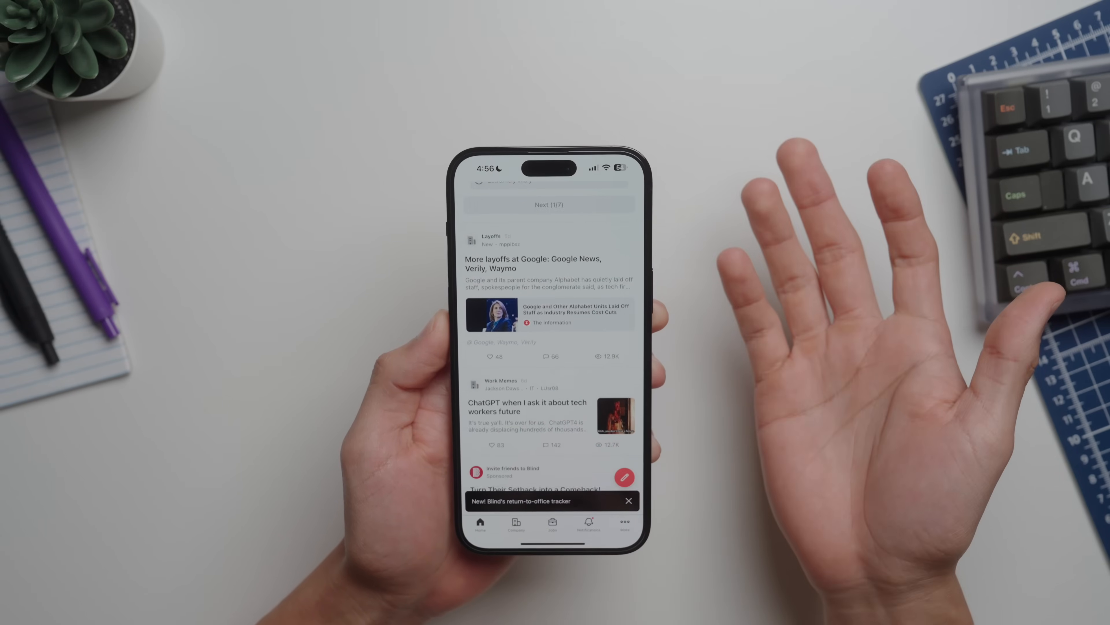
scroll("down", 3)
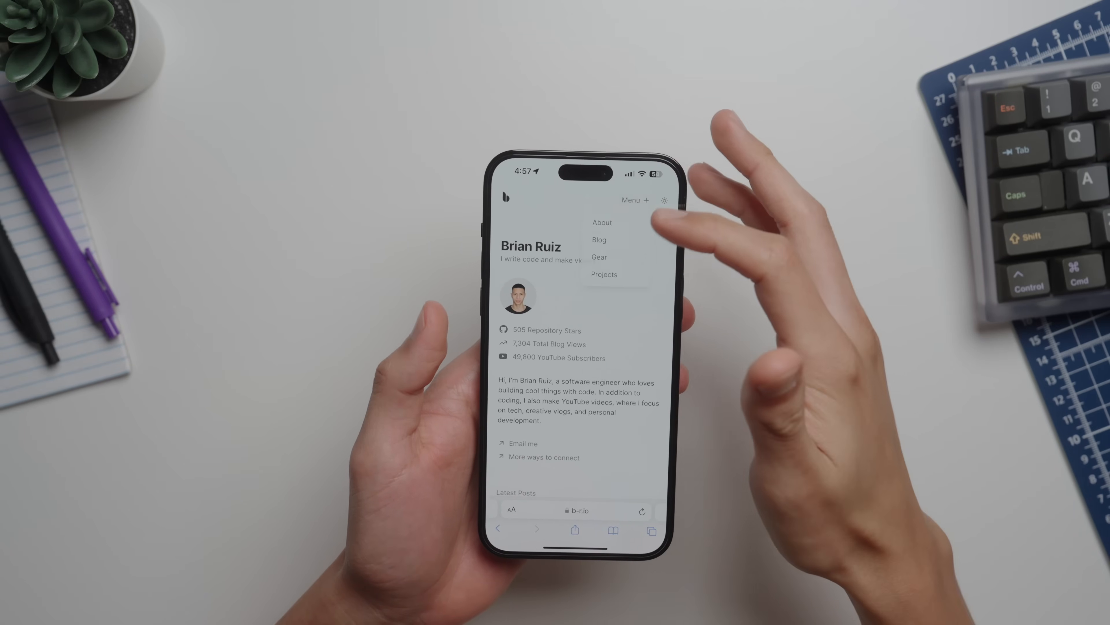
- View the site's Gear page of recommended Apple products, then return to the home screen
left_click(599, 257)
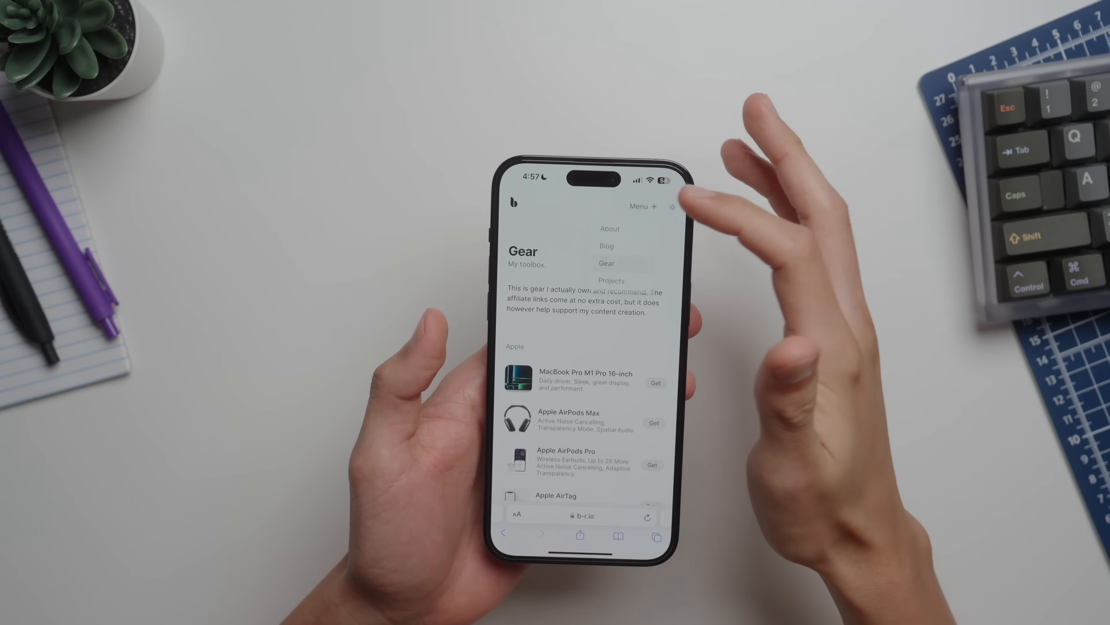
left_click(609, 228)
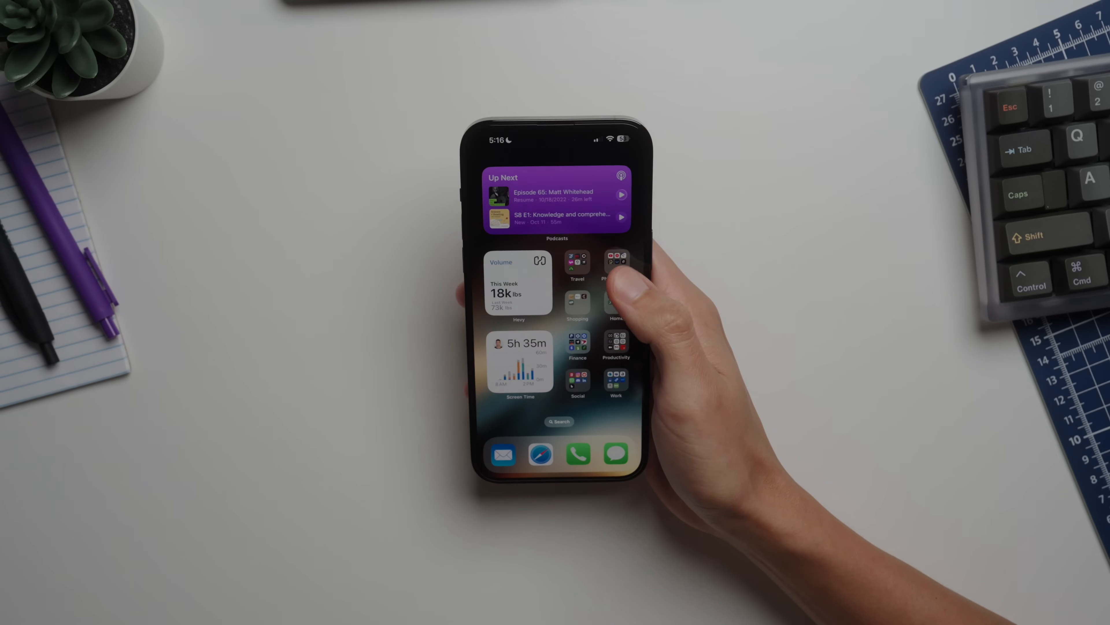
- Launch YouTube Studio from the Photo & Video folder to its unanswered comments list
left_click(615, 261)
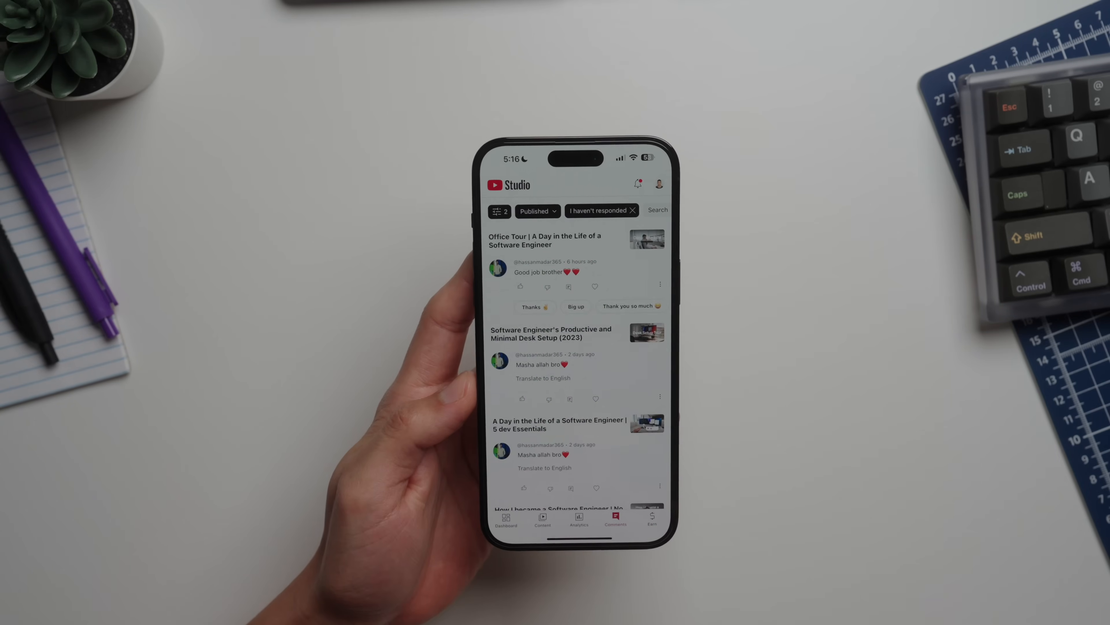
- Scroll through the unresponded comments on published videos in YouTube Studio
scroll("down", 3)
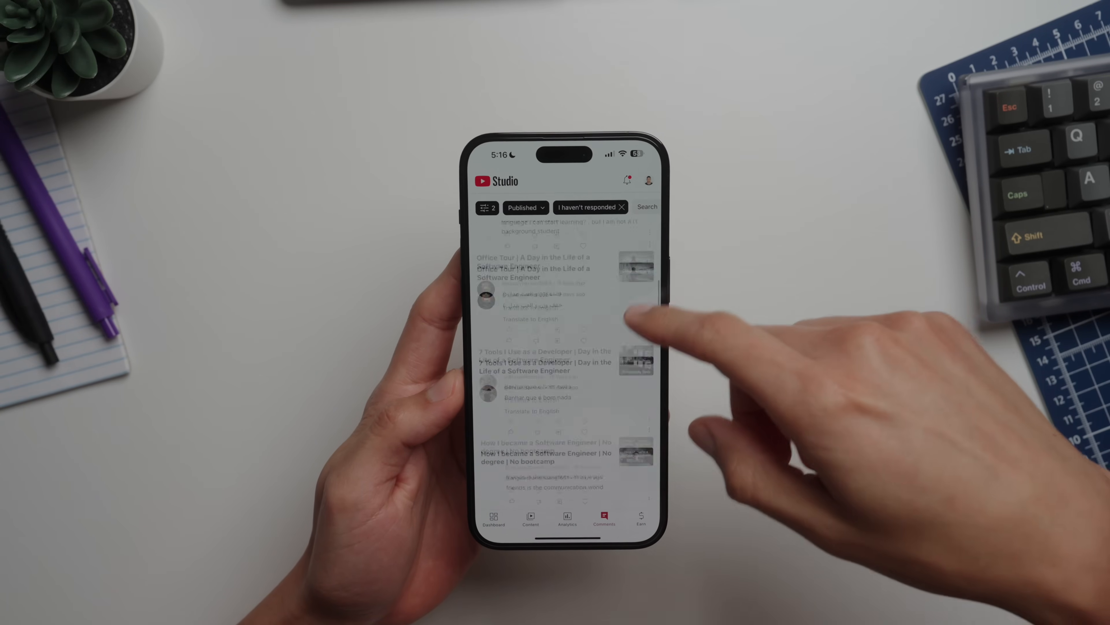
scroll("up", 3)
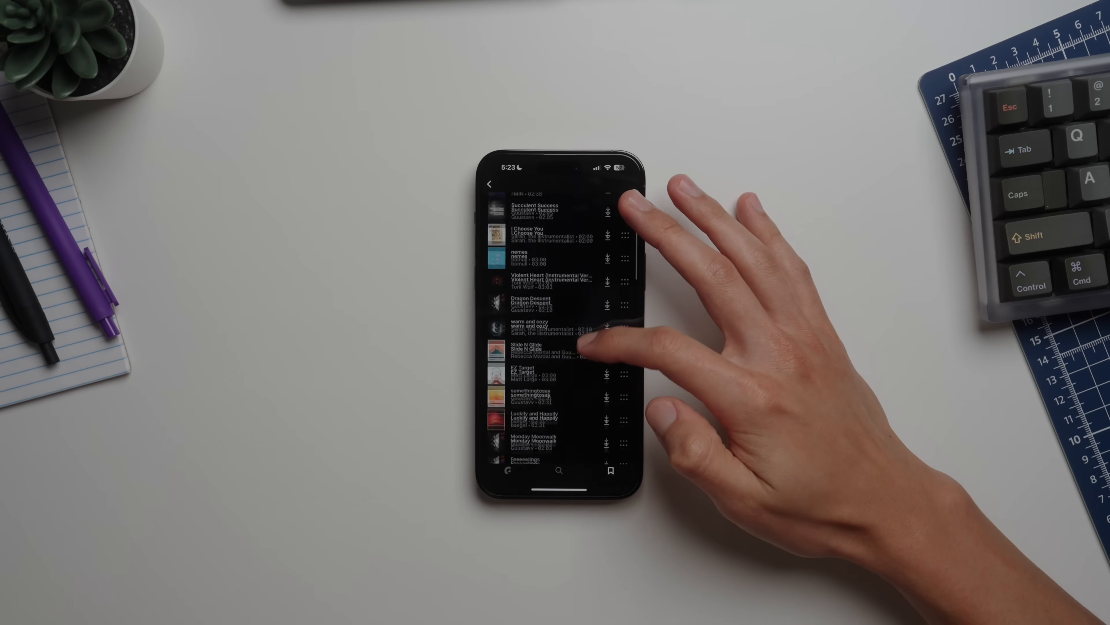
- Scroll Epidemic Sound's list of downloadable tracks such as Succulent Success
scroll("up", 3)
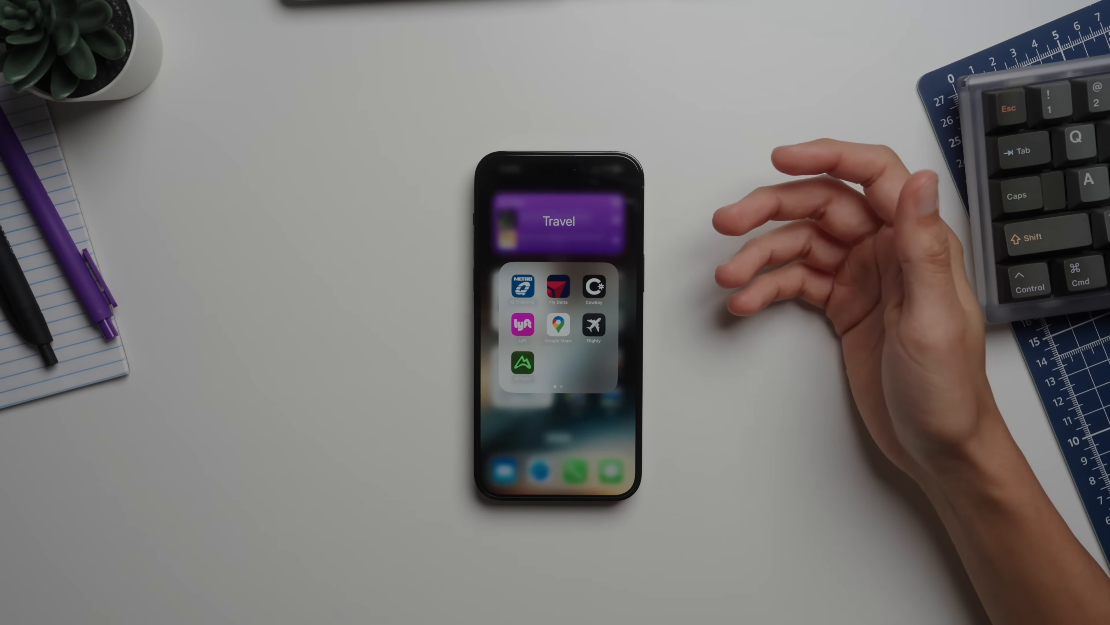
- Launch Google Maps from the Travel folder to its map of saved places across the Americas
left_click(559, 326)
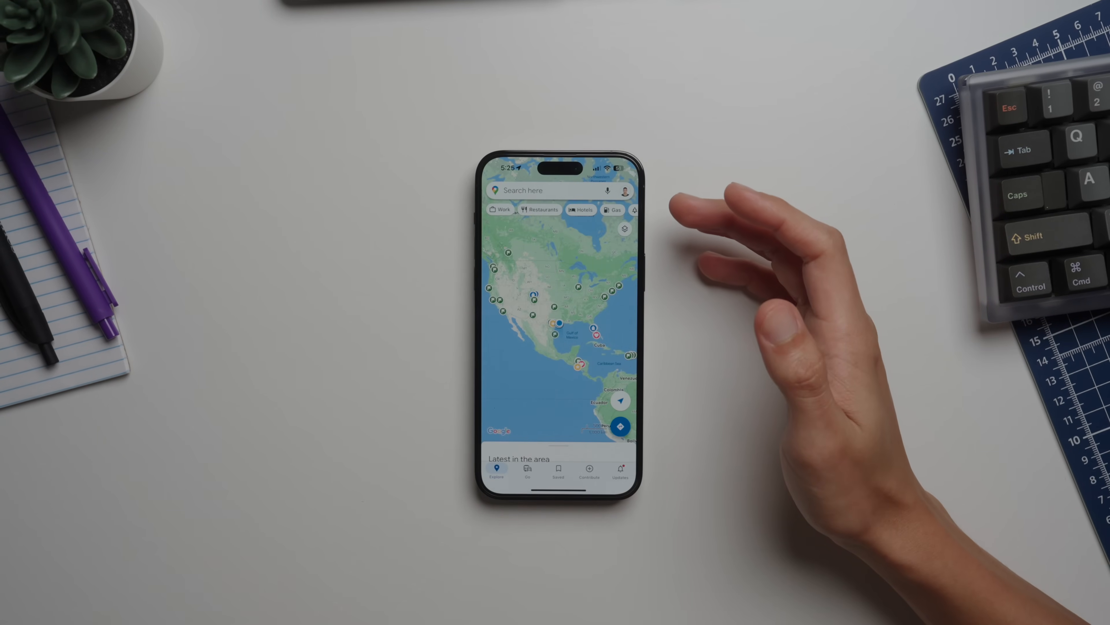
mouse_move(743, 284)
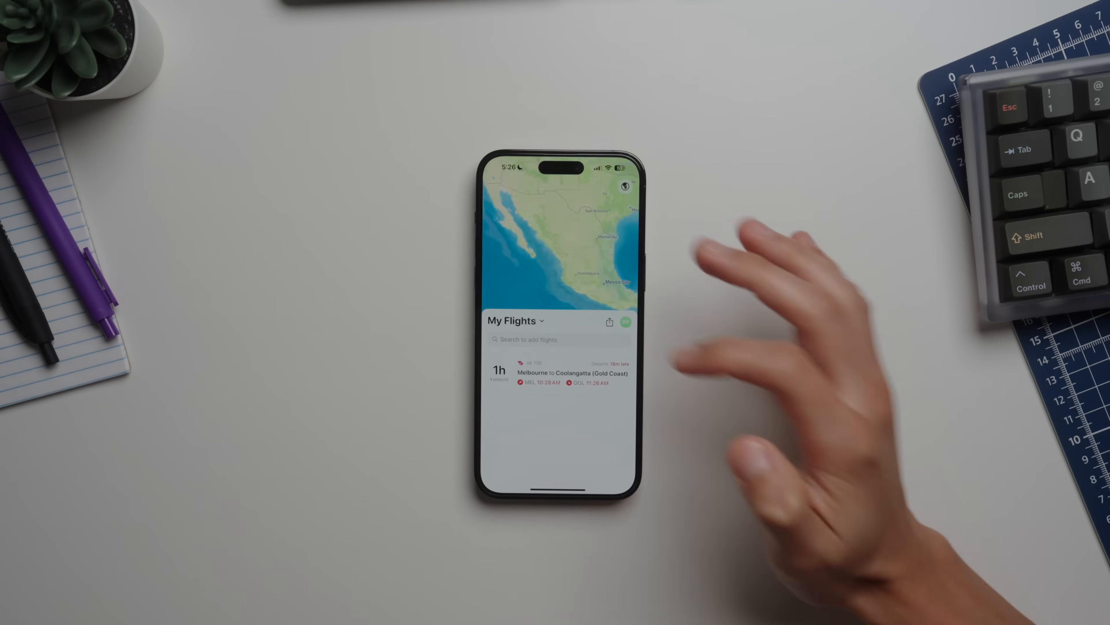
- Leave Flighty's Melbourne to Coolangatta flight list and return to the Travel folder
left_click(559, 374)
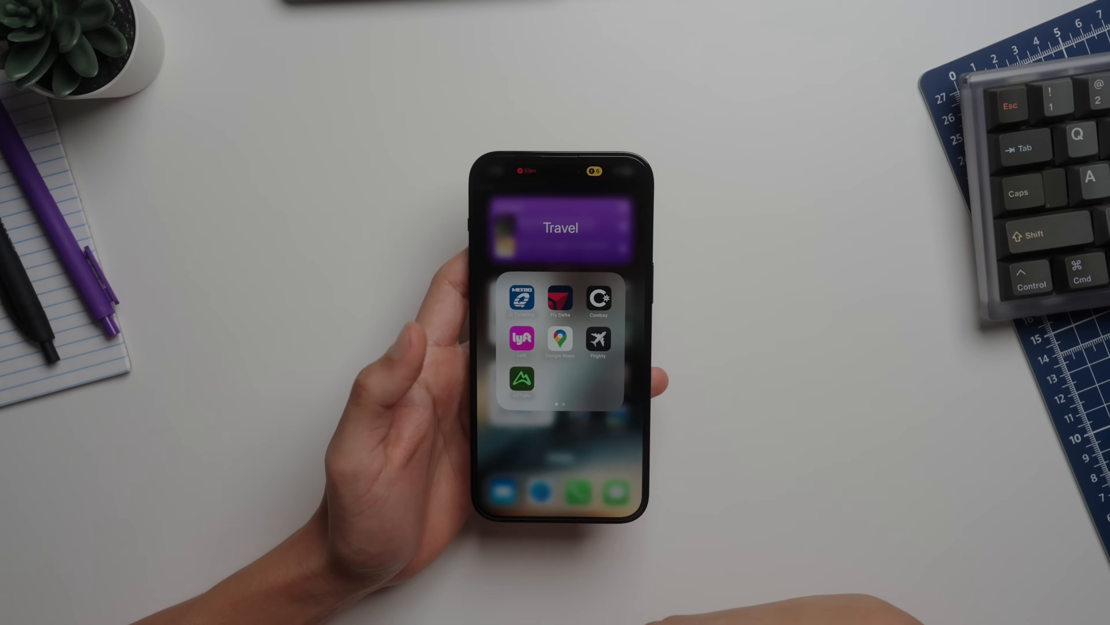
- Close the Travel folder ahead of launching the Health app's Summary
left_click(522, 378)
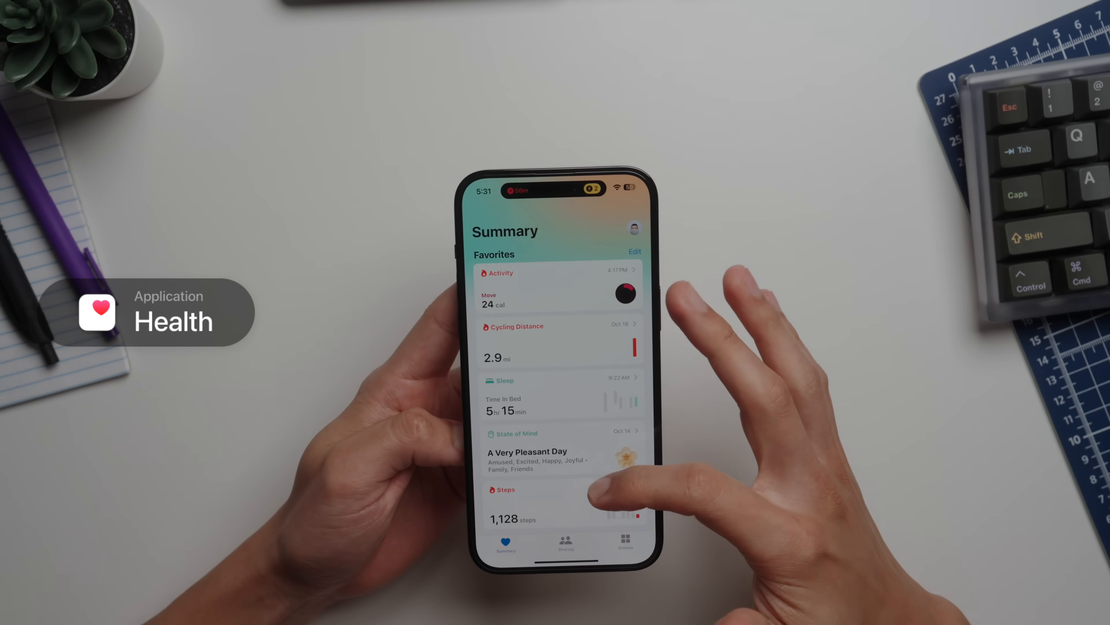
- Begin logging an emotion or mood in Health, dismiss it, and browse down to the full shortcuts list
left_click(556, 450)
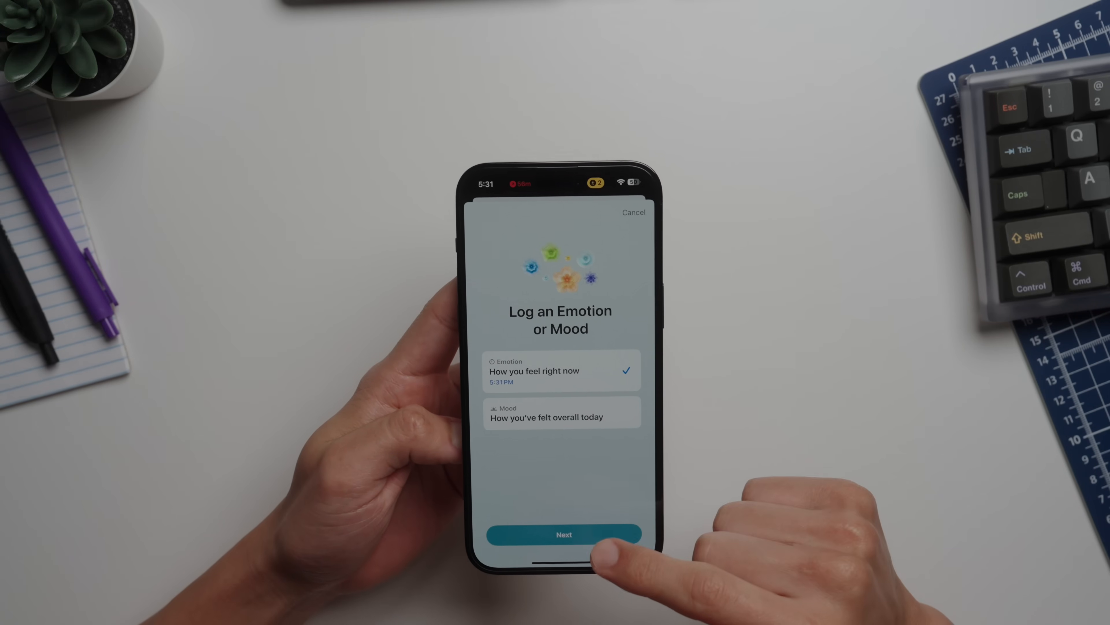
left_click(564, 533)
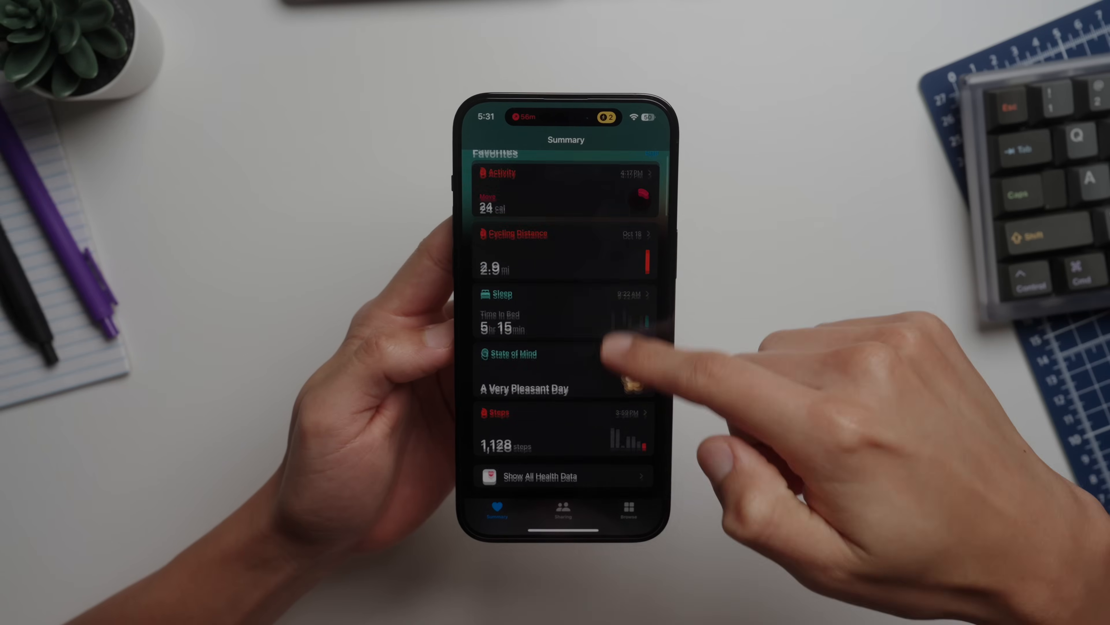
scroll("down", 3)
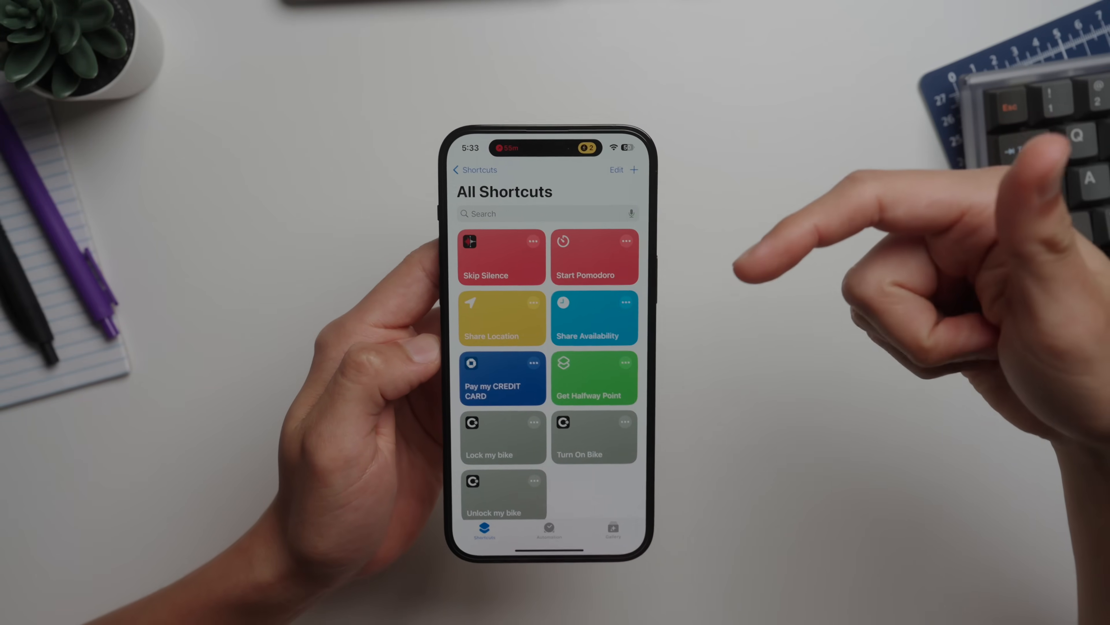
scroll("down", 3)
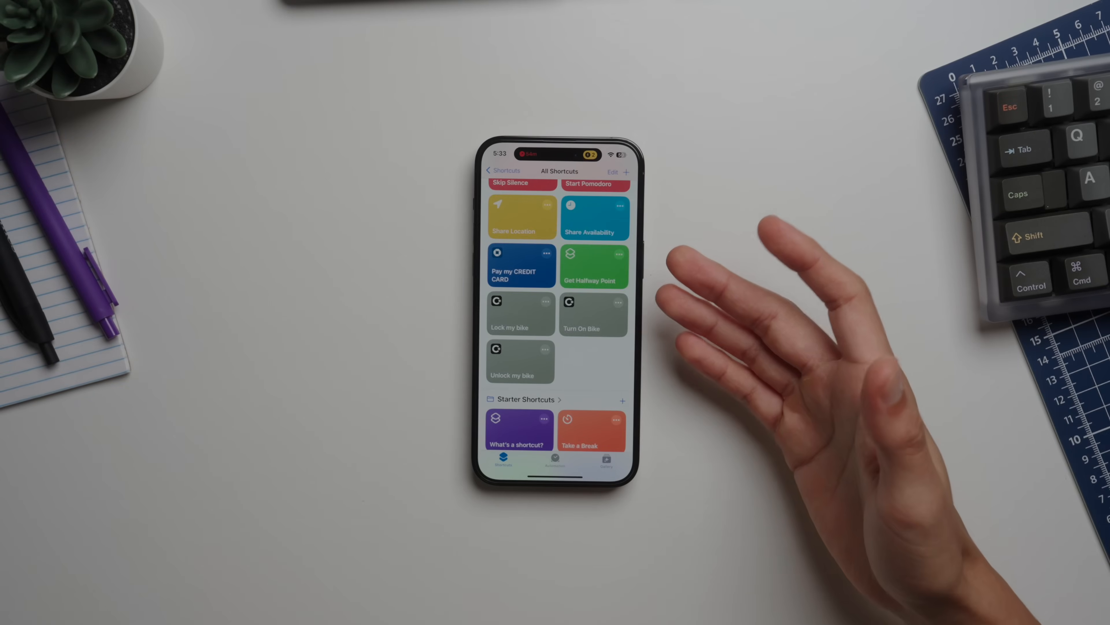